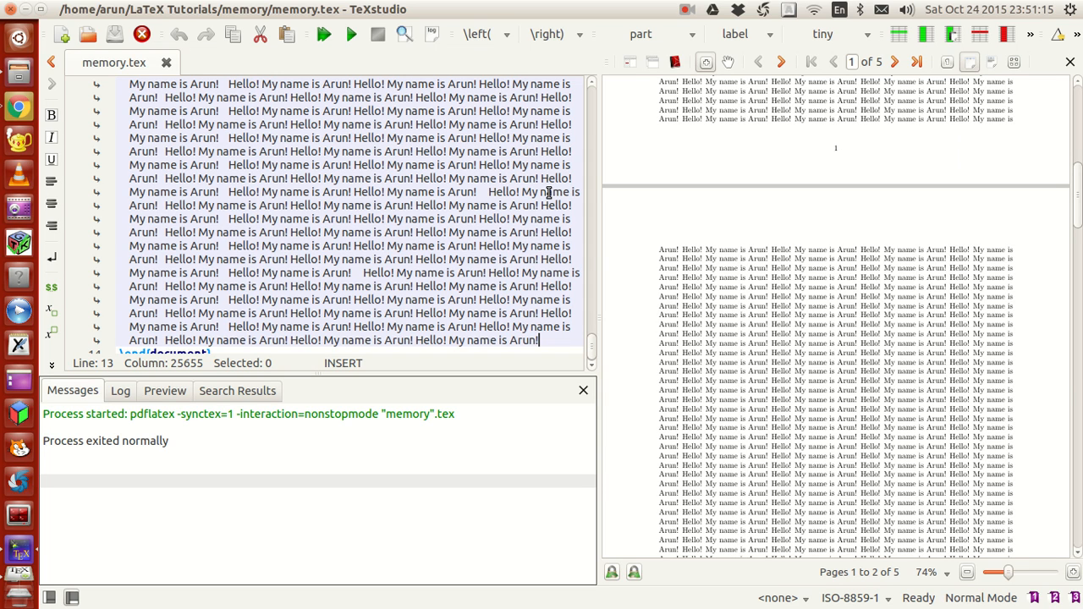
pyautogui.moveTo(538, 196)
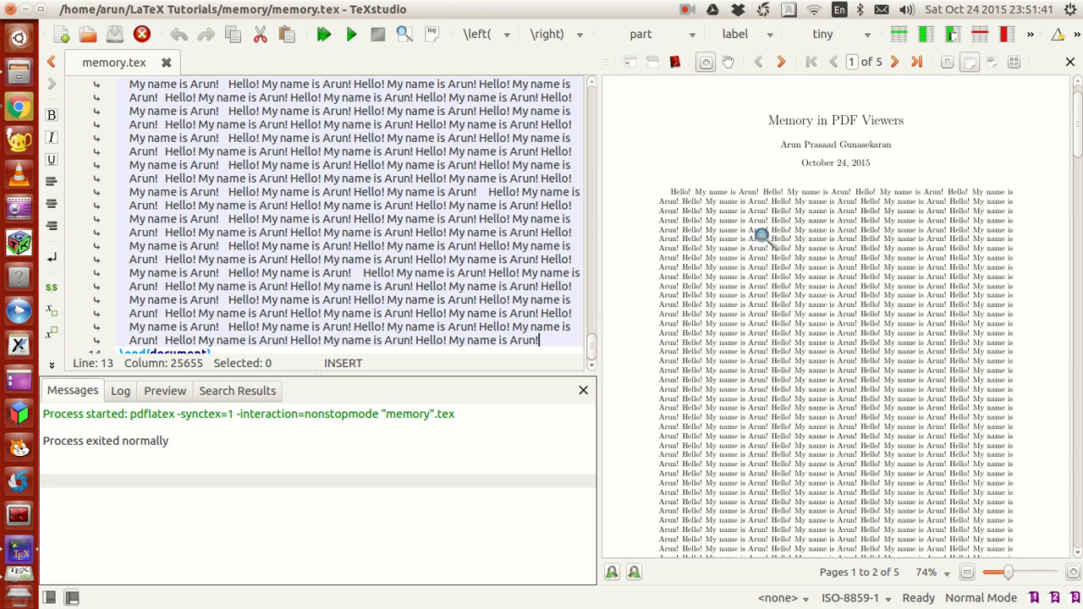
pyautogui.moveTo(737, 240)
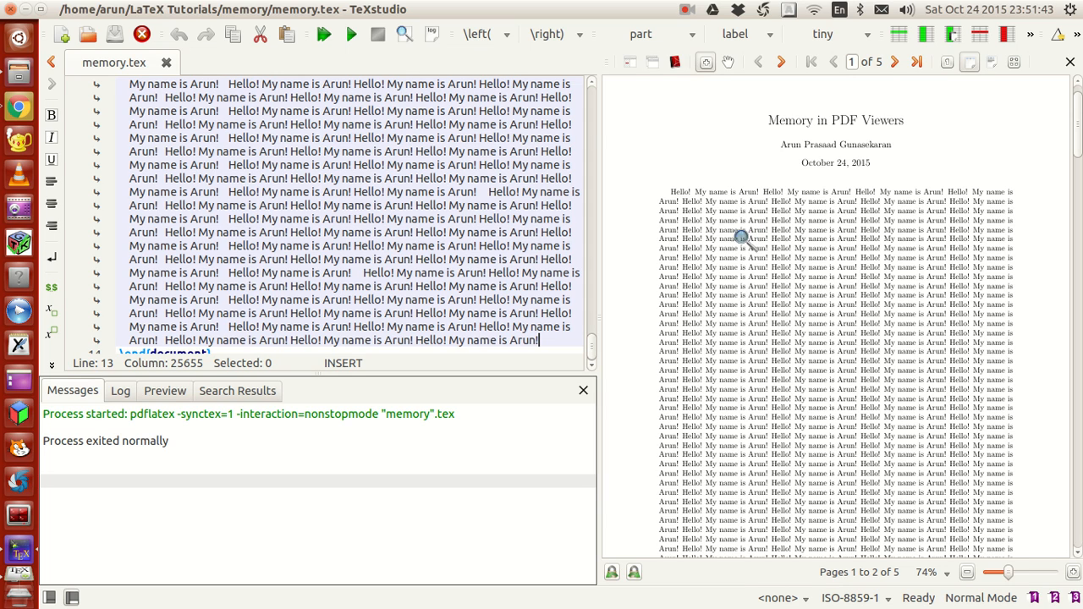
pyautogui.moveTo(444, 283)
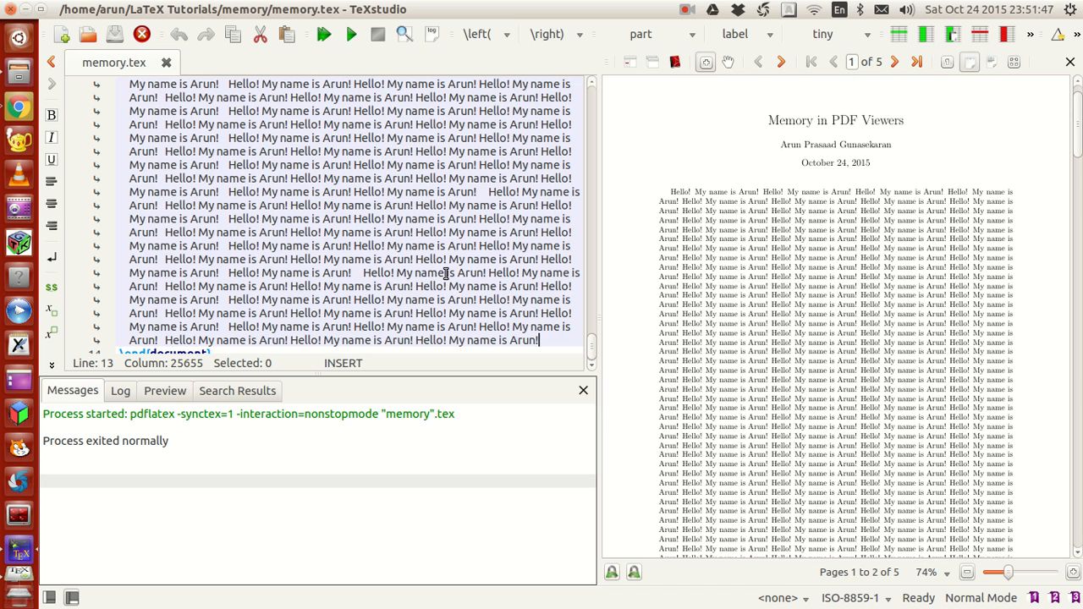
pyautogui.moveTo(247, 191)
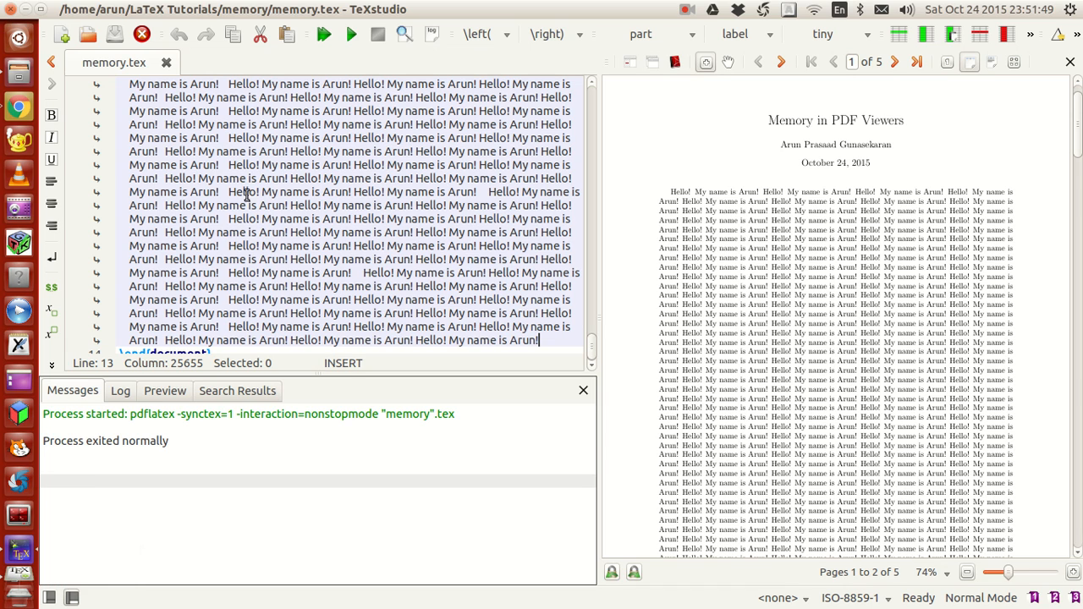
pyautogui.moveTo(393, 115)
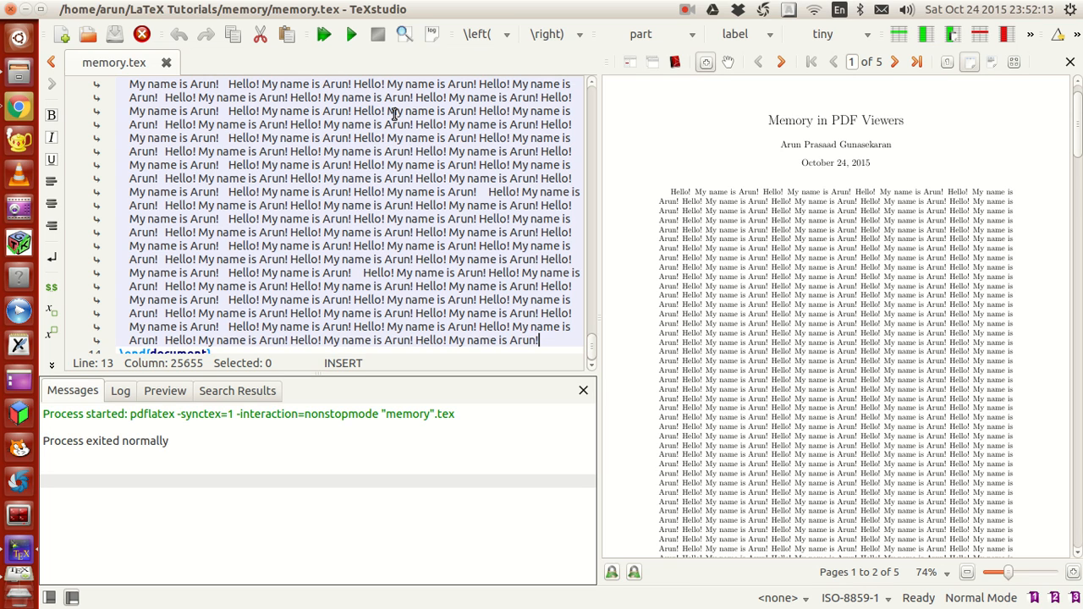
pyautogui.moveTo(63, 33)
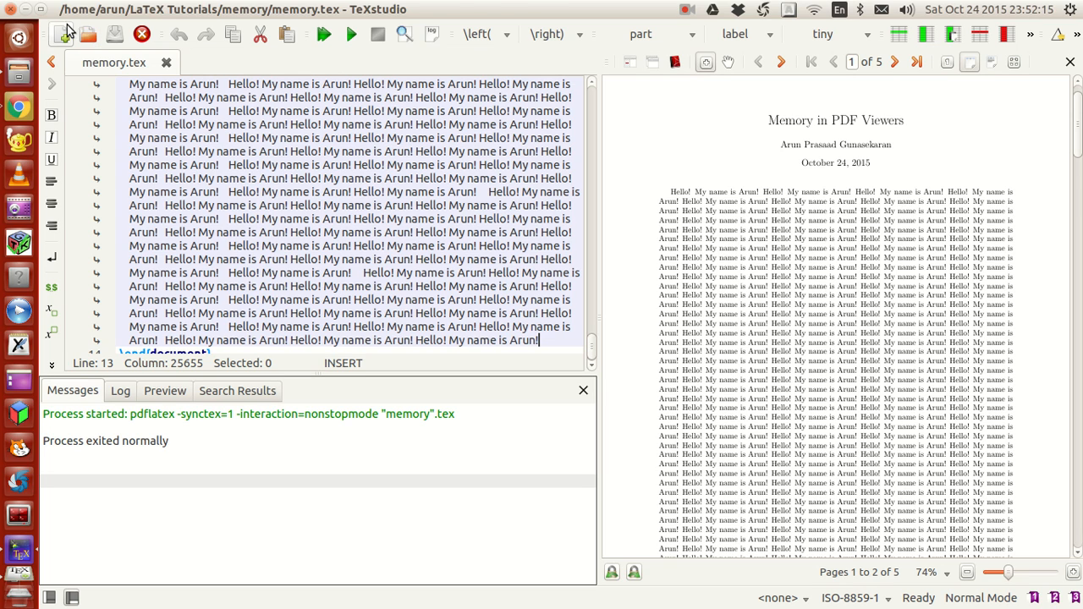
# Clear the compilation messages panel in TeXstudio
pyautogui.click(66, 10)
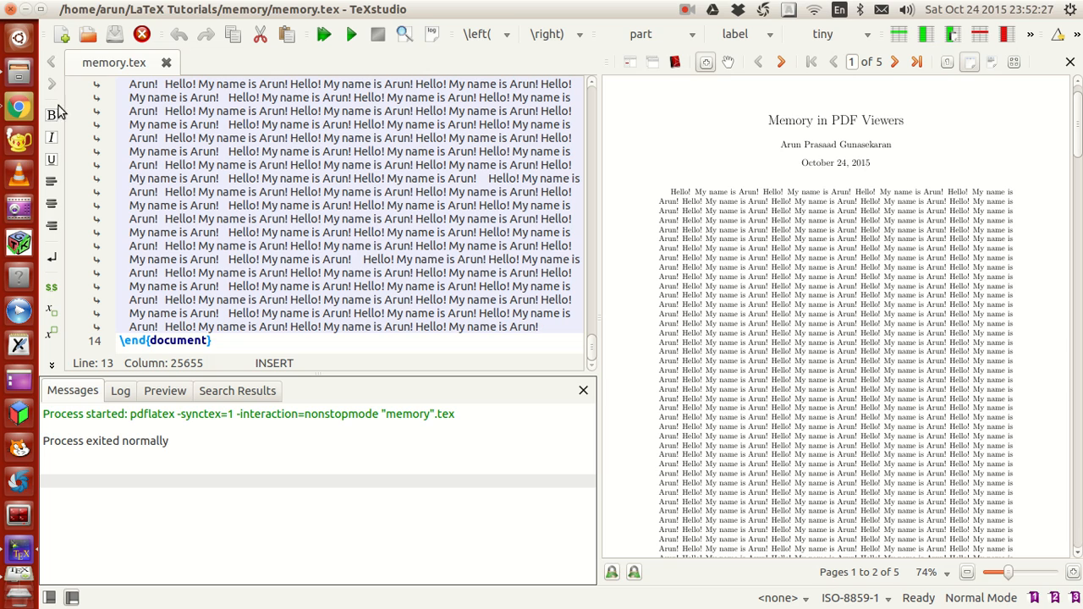
pyautogui.click(50, 115)
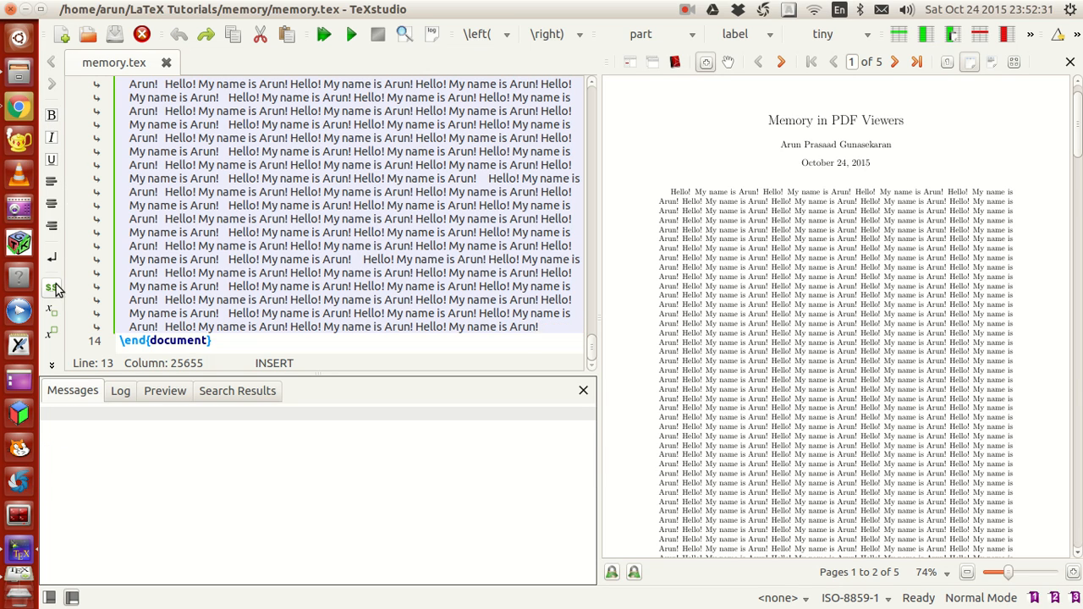
pyautogui.click(50, 368)
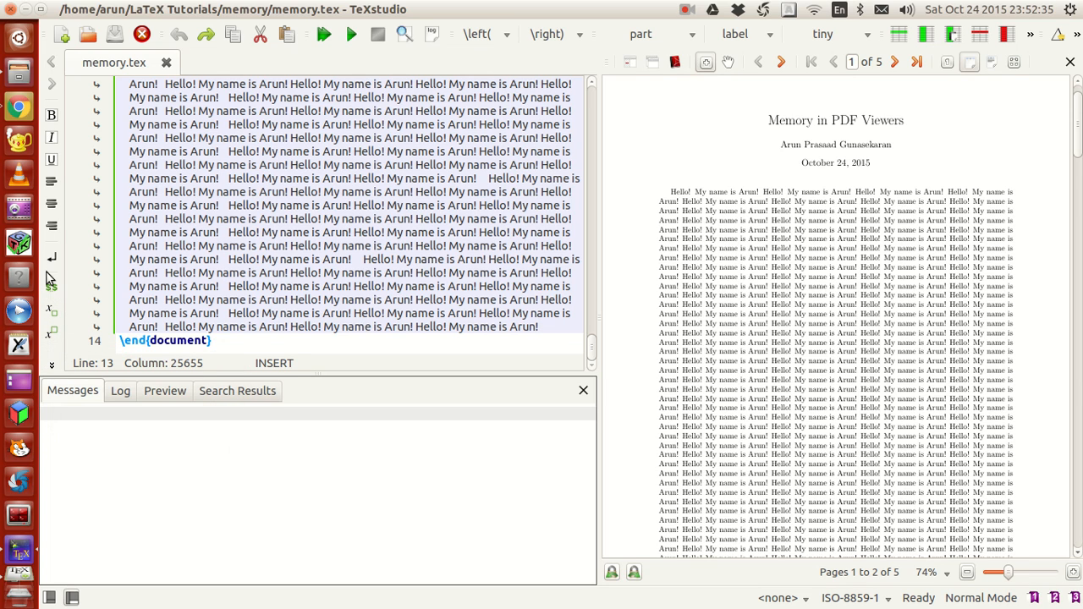
pyautogui.moveTo(95, 10)
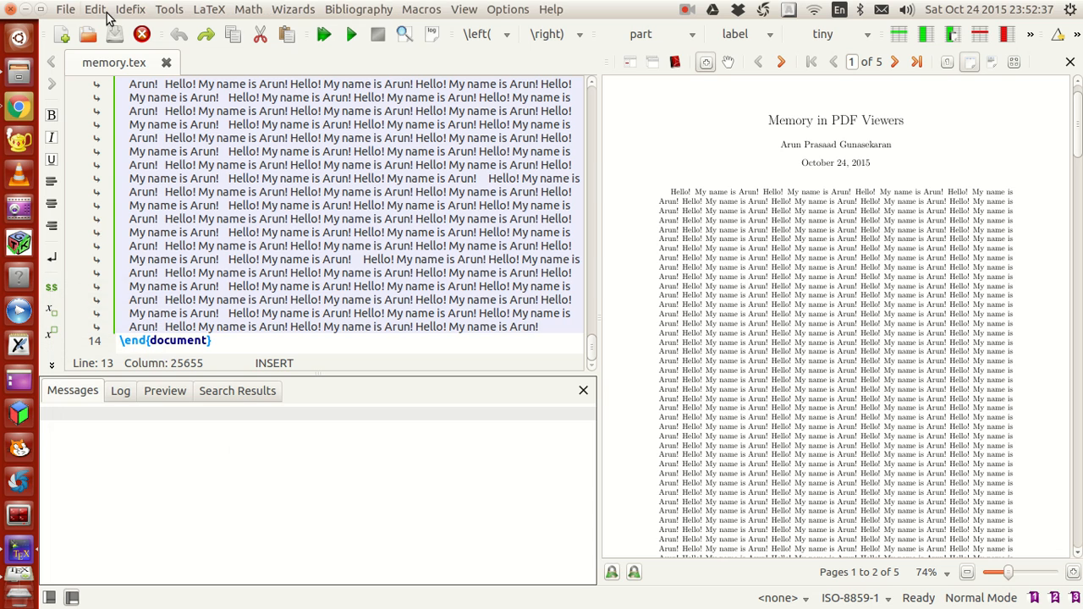
# Browse the Wizards and Bibliography menus before leaving TeXstudio for Texmaker
pyautogui.click(291, 10)
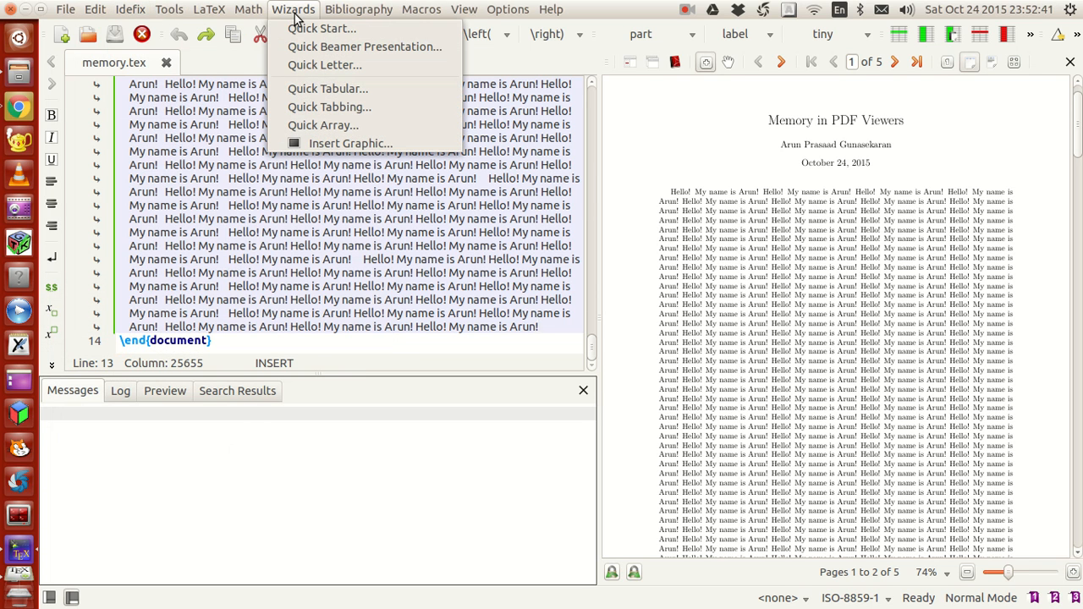
pyautogui.click(358, 10)
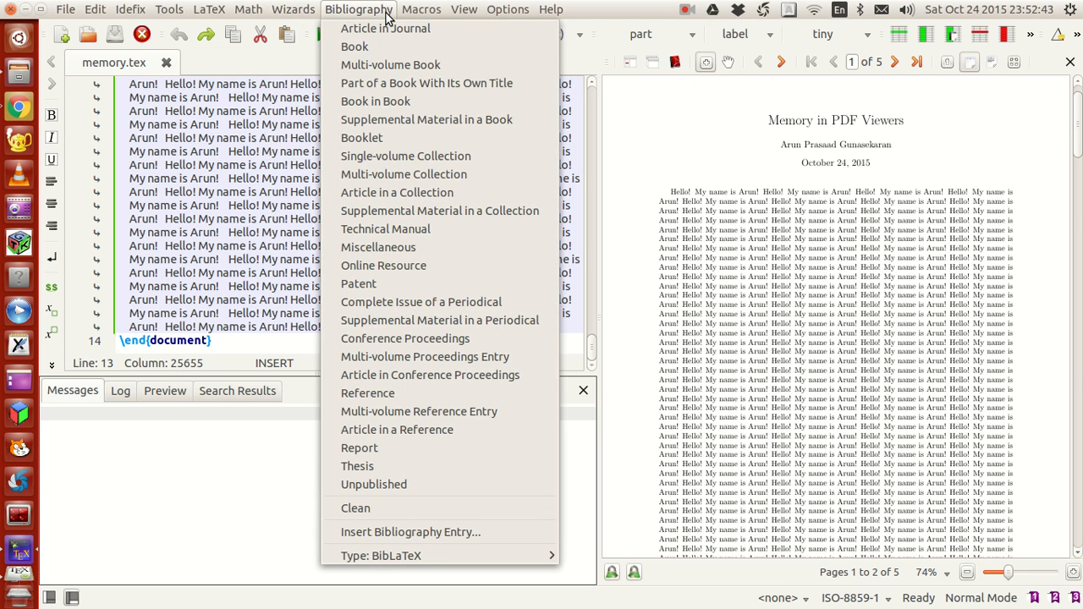
pyautogui.click(208, 10)
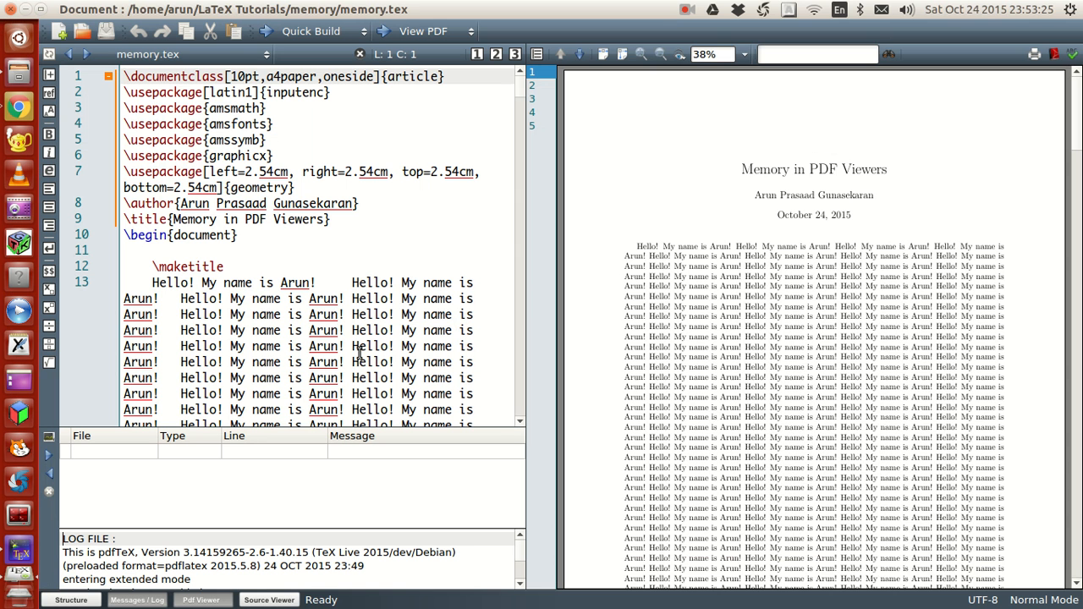
# Replace one occurrence of Arun in the body text with Rice
pyautogui.click(308, 31)
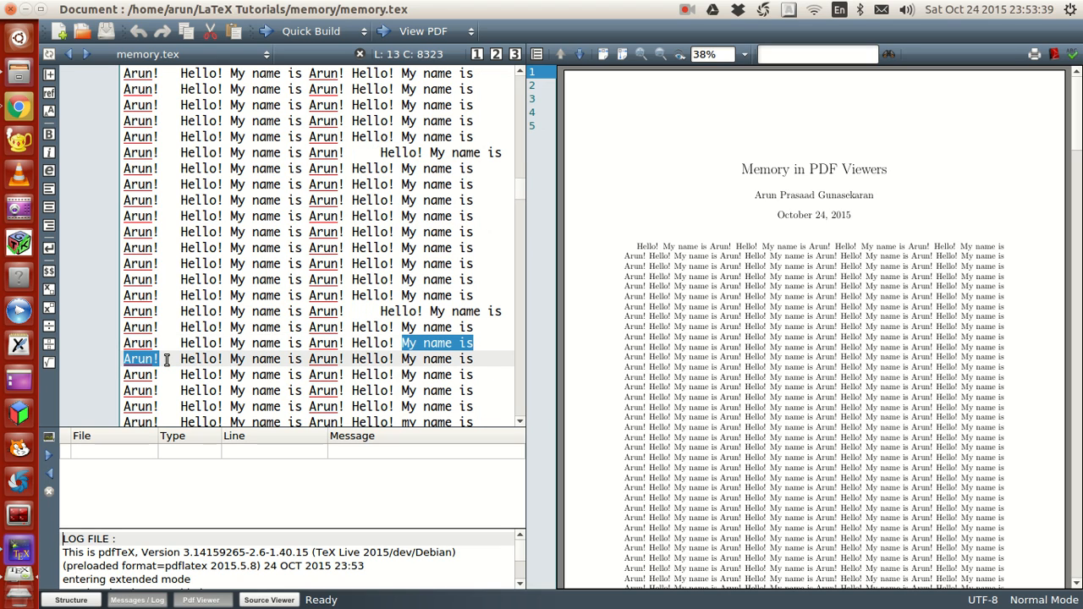
pyautogui.click(143, 359)
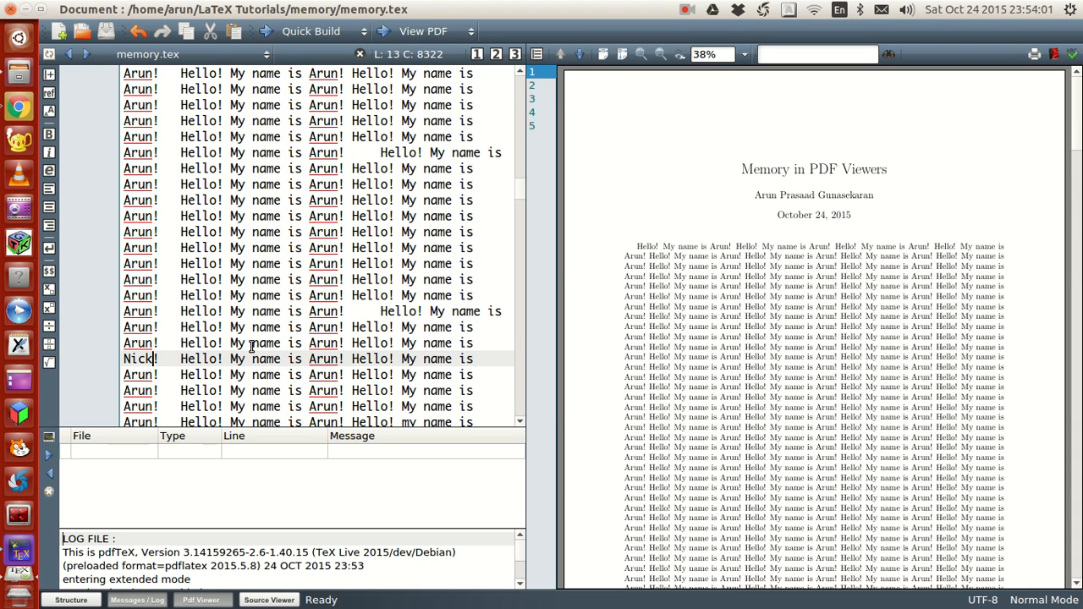
pyautogui.doubleClick(137, 359)
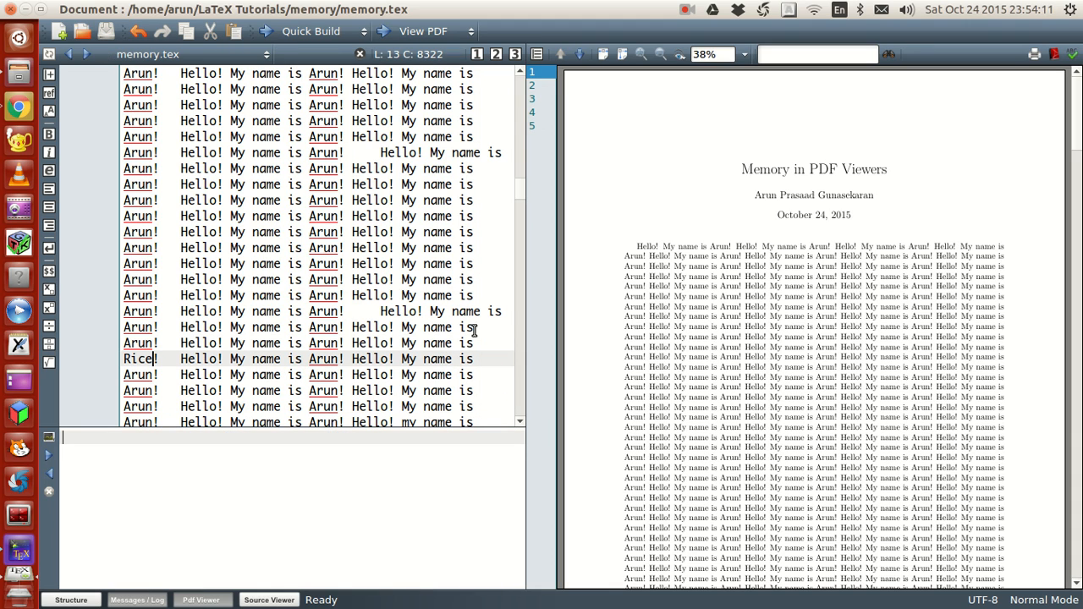
pyautogui.moveTo(751, 173)
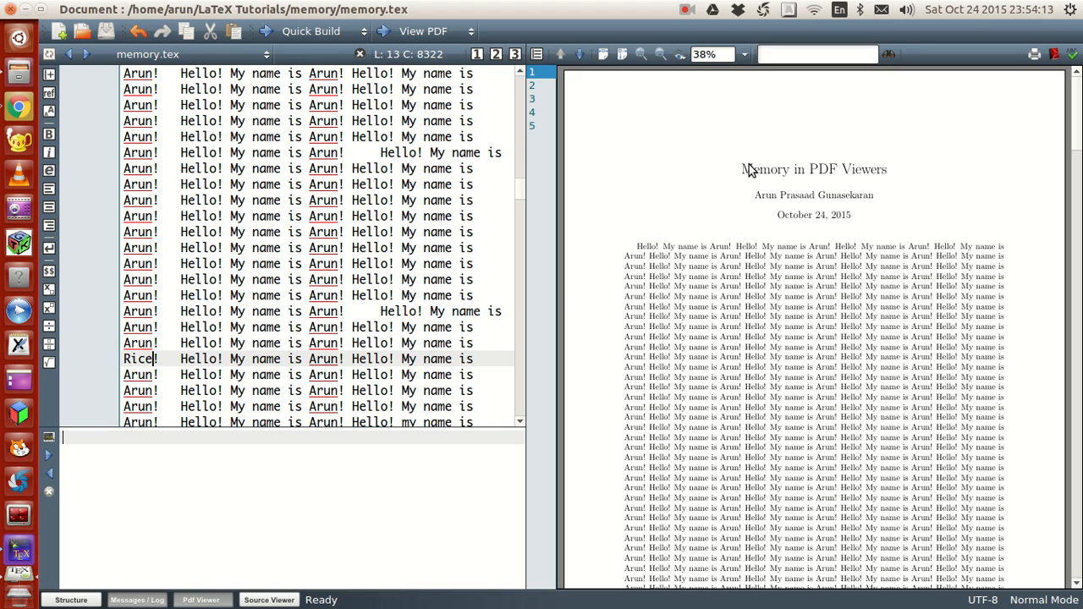
pyautogui.moveTo(870, 291)
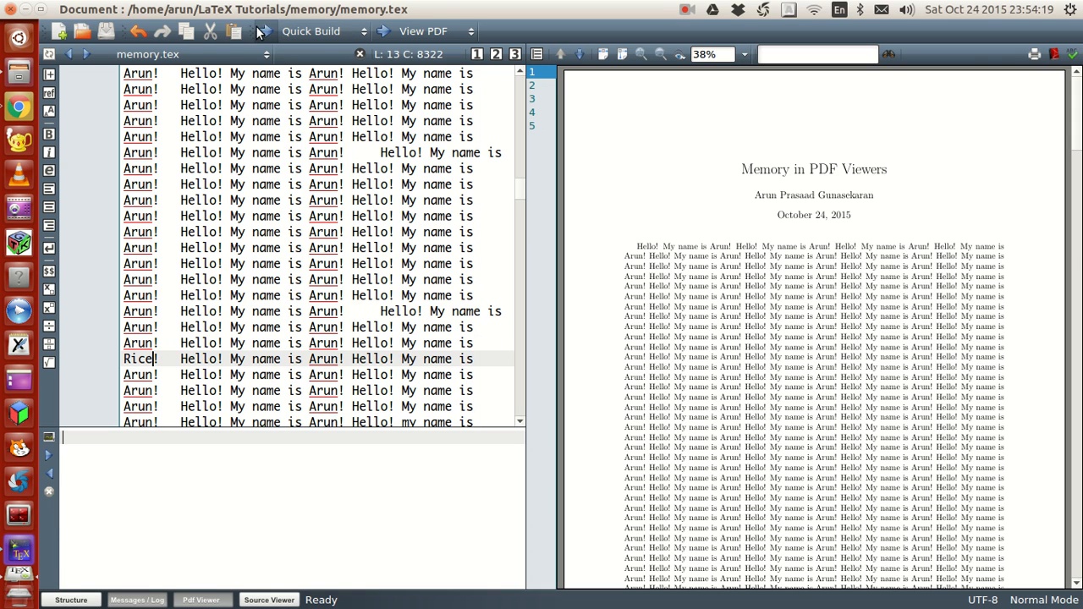
# Recompile memory.tex so the PDF preview shows 'My name is Rice!'
pyautogui.click(261, 31)
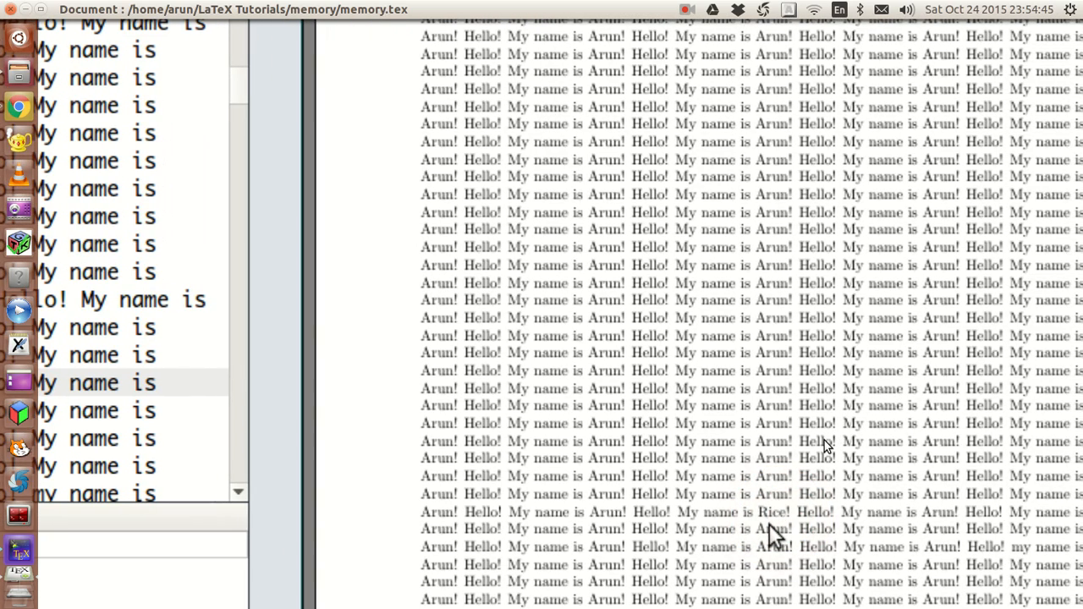
pyautogui.click(764, 545)
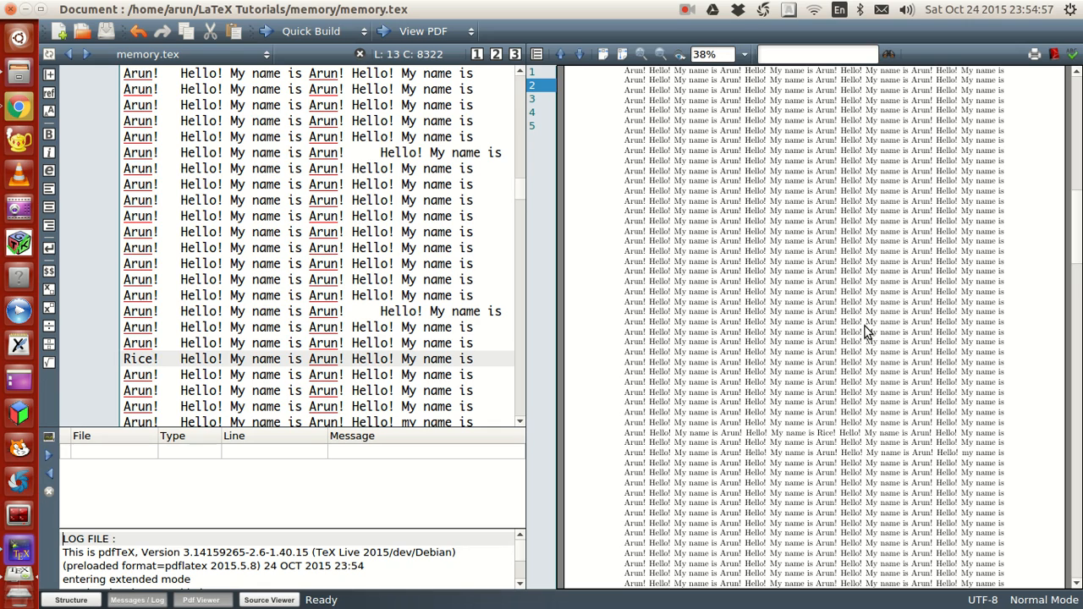
pyautogui.moveTo(843, 444)
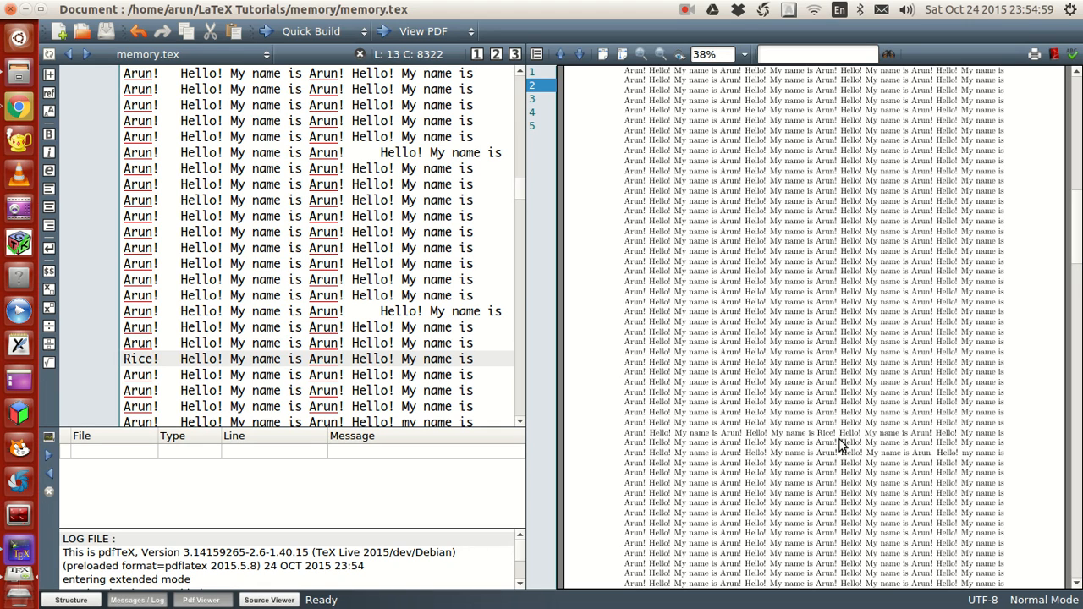
pyautogui.moveTo(538, 94)
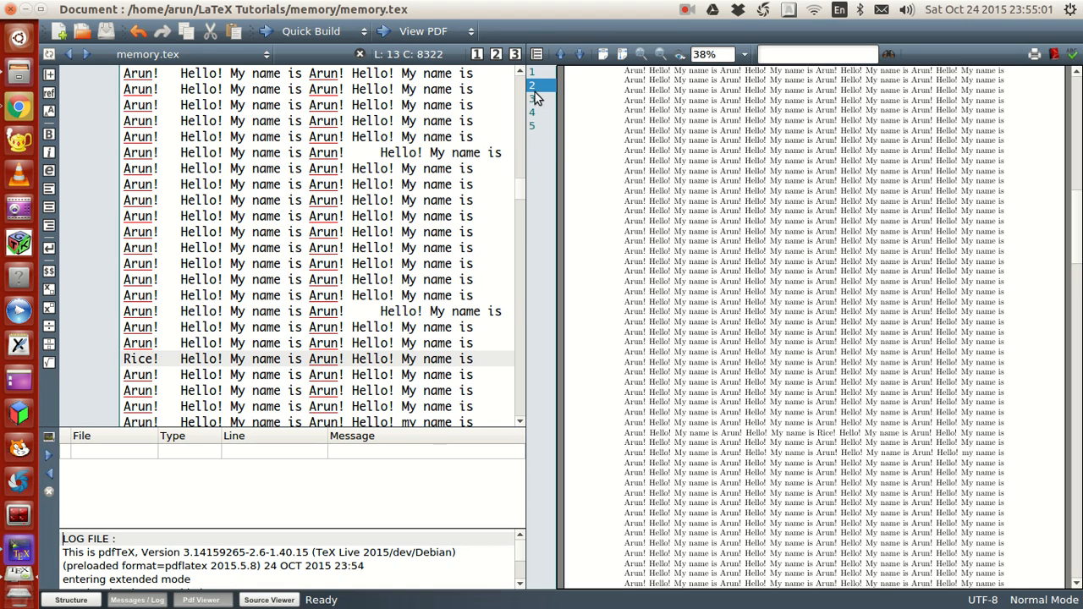
pyautogui.moveTo(627, 254)
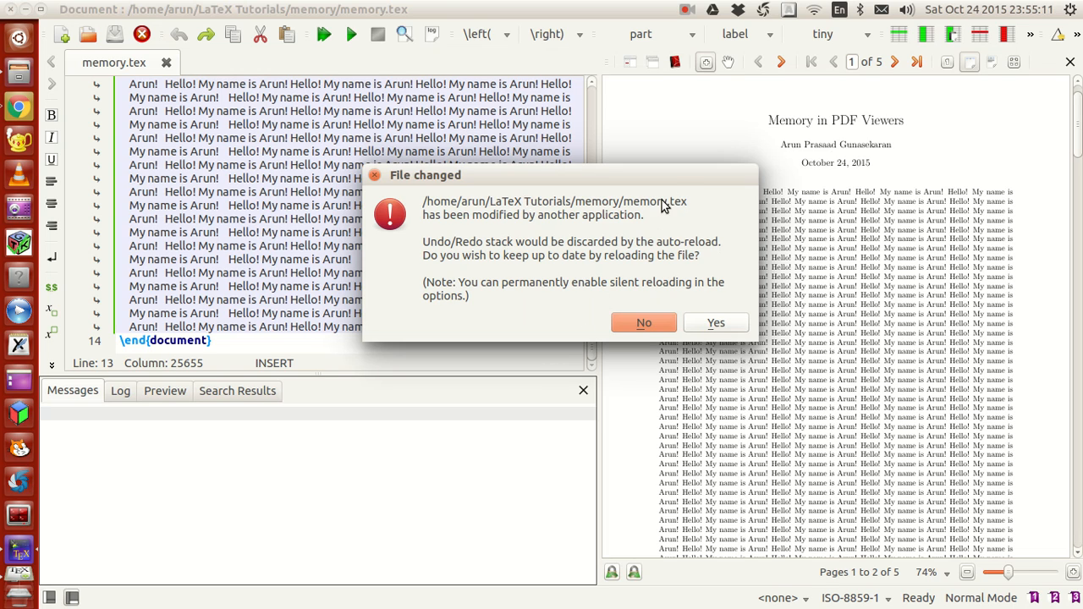
pyautogui.moveTo(616, 250)
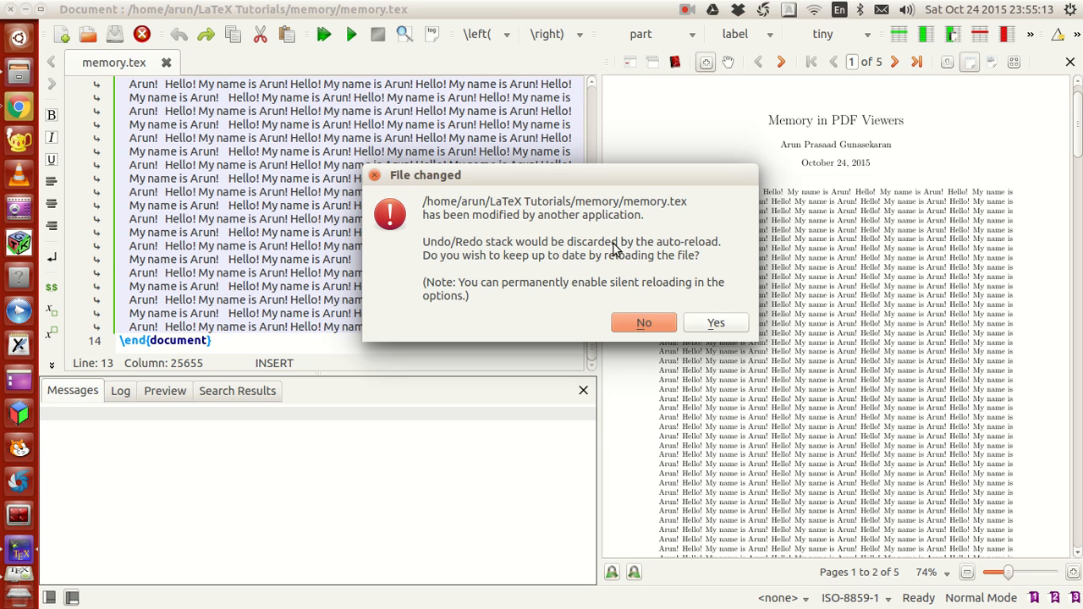
pyautogui.moveTo(576, 255)
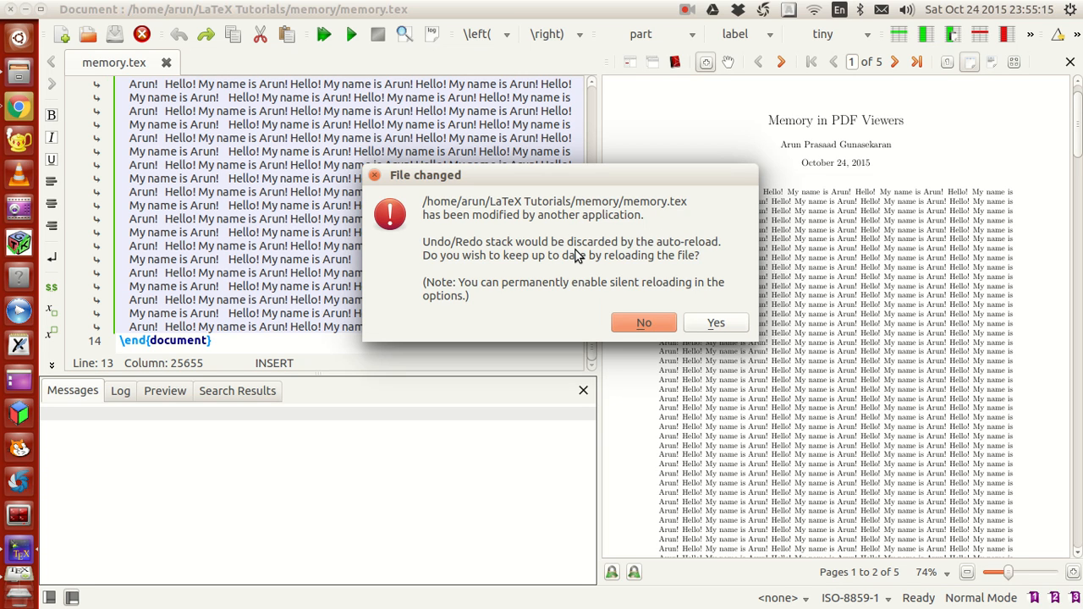
pyautogui.moveTo(683, 226)
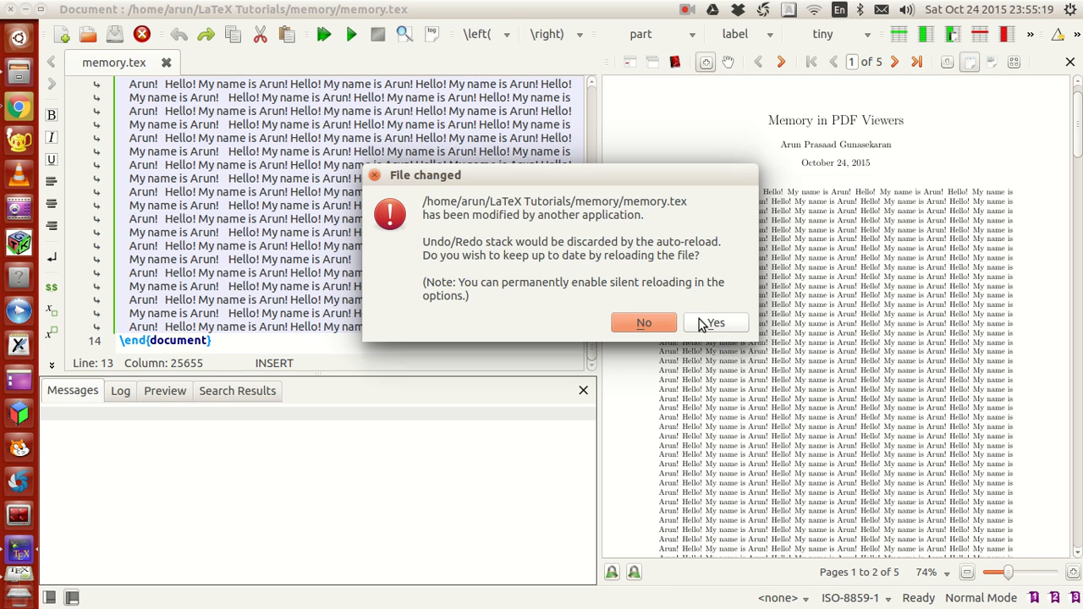
pyautogui.moveTo(690, 308)
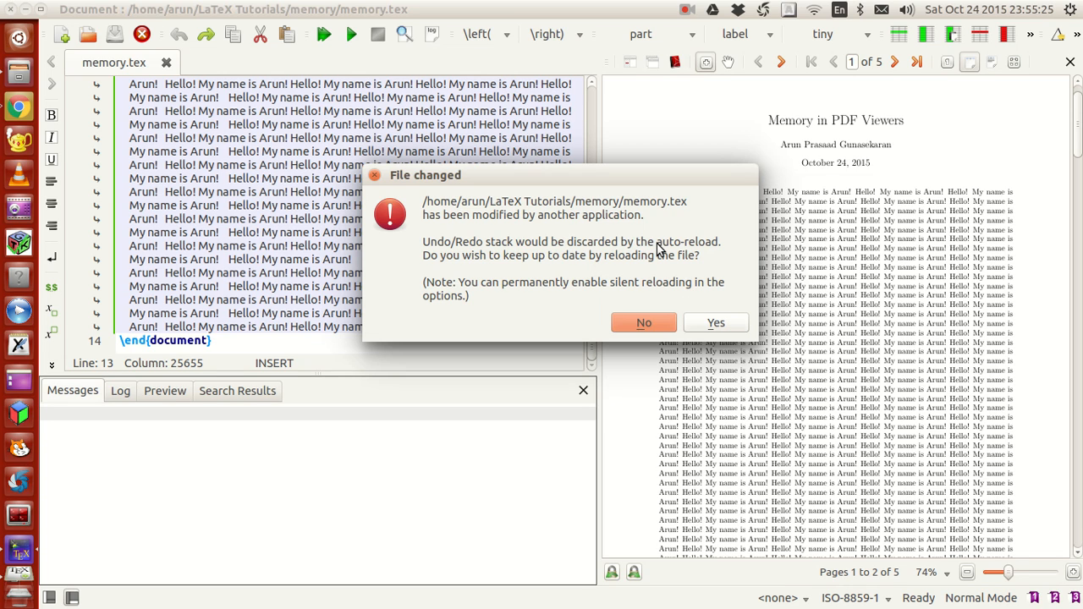
# Accept reloading the externally modified memory.tex in TeXstudio
pyautogui.click(714, 322)
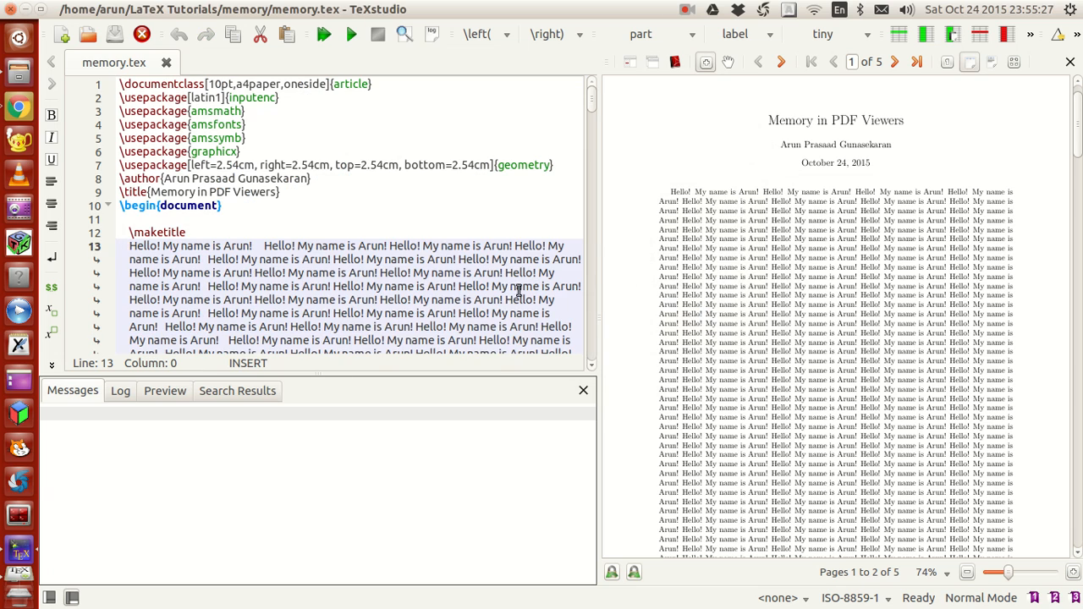
# Replace the final name Arun with Lizzy, correcting a typing slip
pyautogui.click(320, 34)
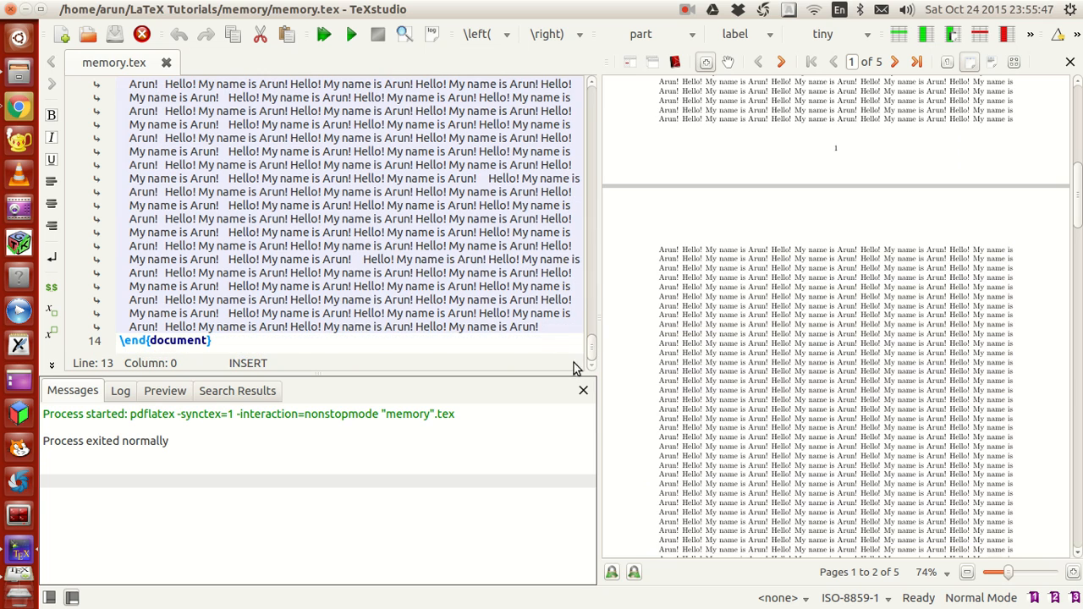
pyautogui.doubleClick(522, 327)
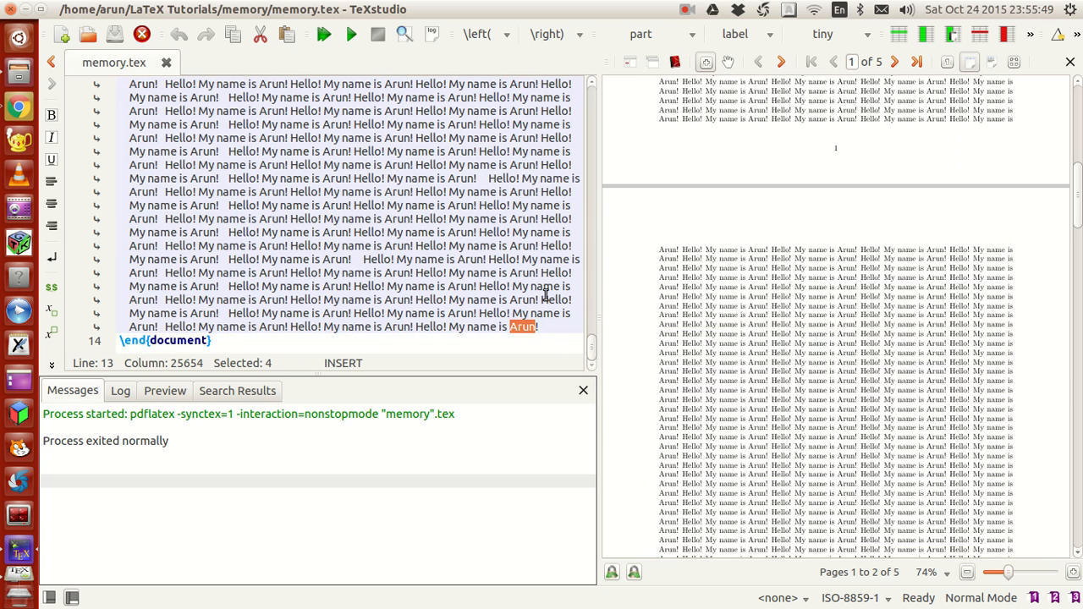
pyautogui.write('Lis')
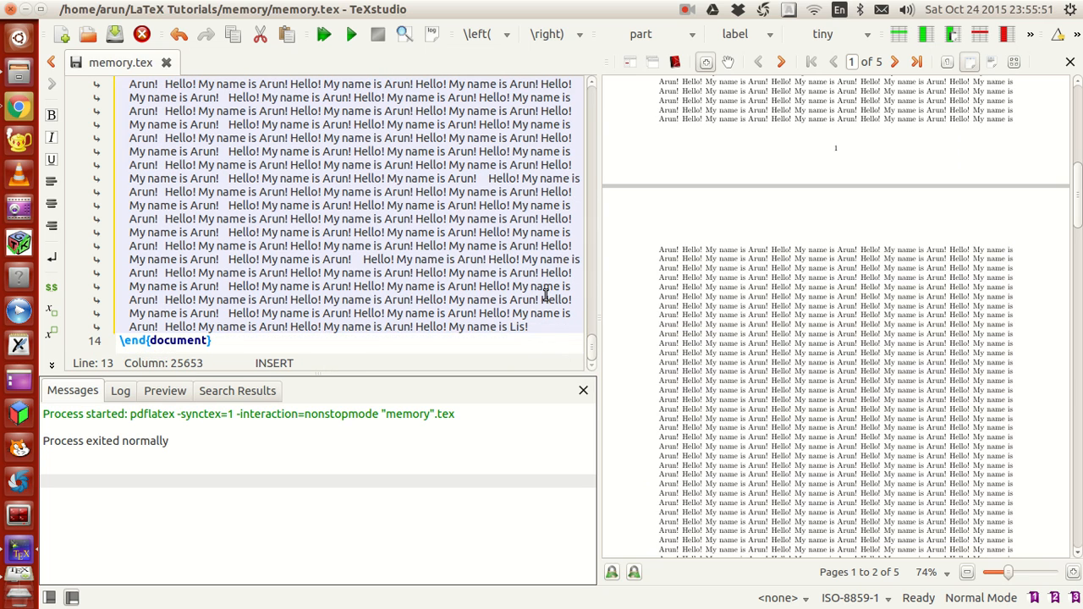
pyautogui.press('BackSpace')
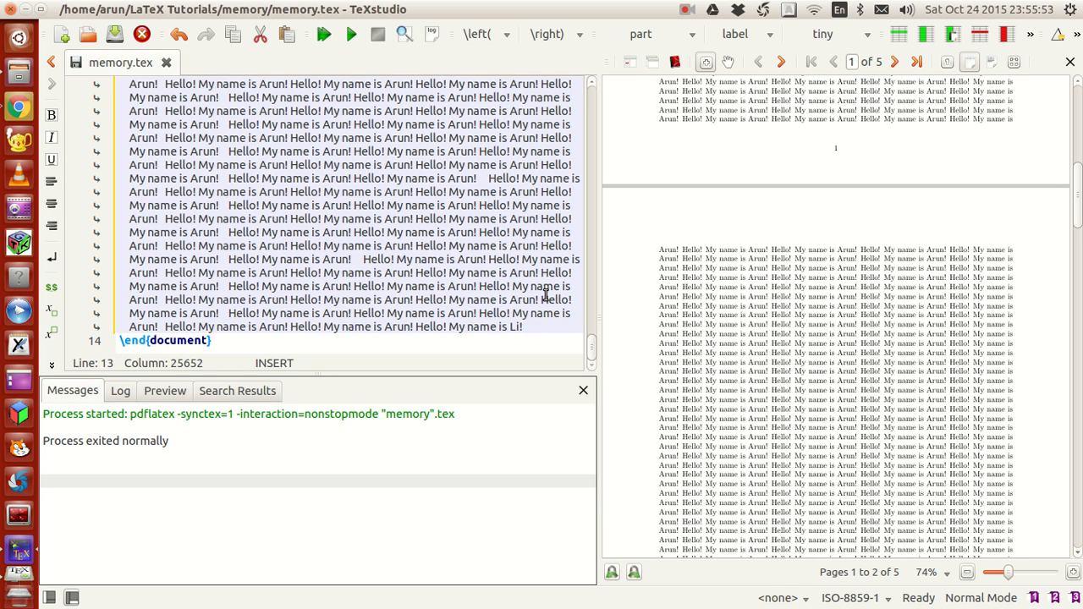
pyautogui.write('zzy')
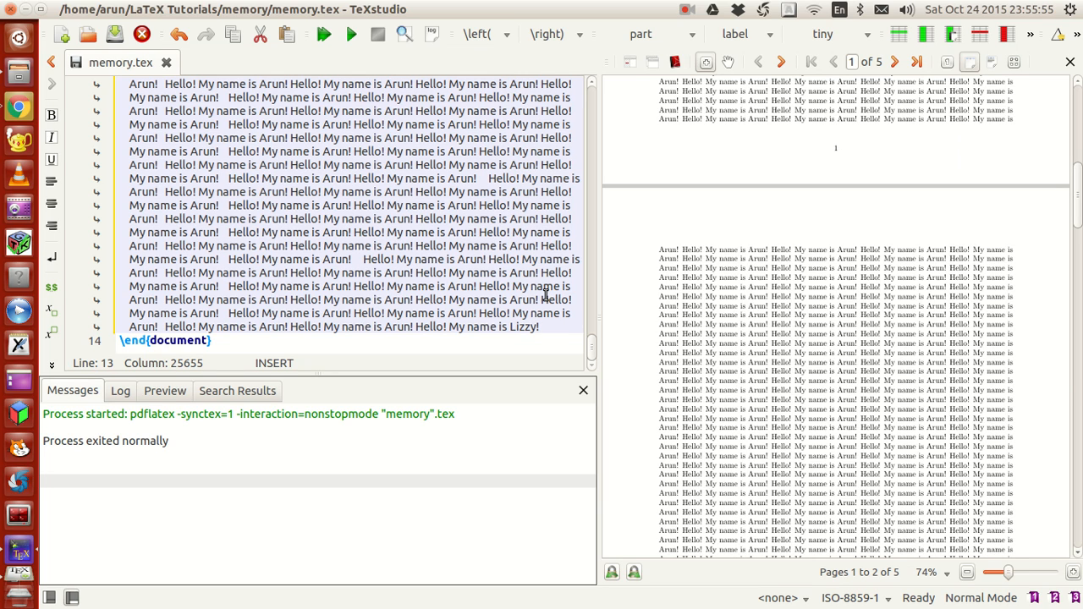
pyautogui.moveTo(325, 44)
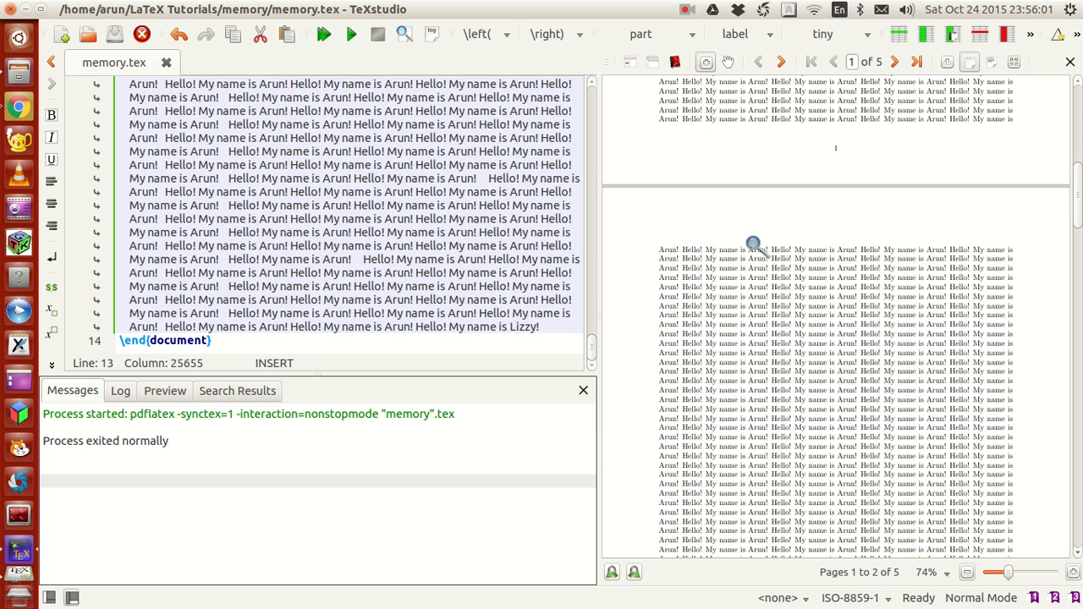
# Recompile memory.tex and show the last page ending with Lizzy in the preview
pyautogui.click(321, 34)
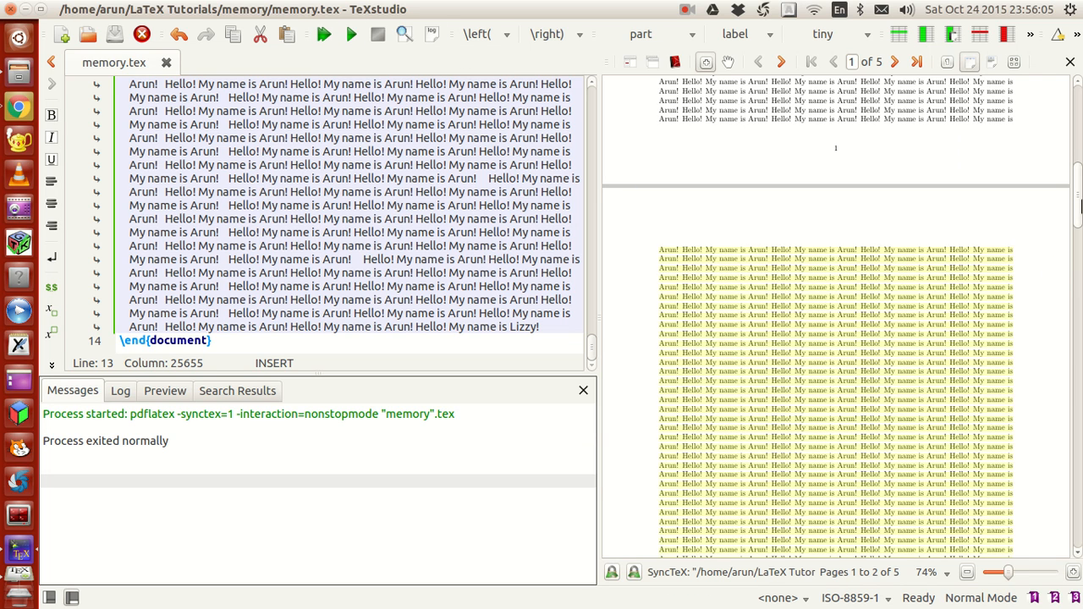
pyautogui.click(925, 61)
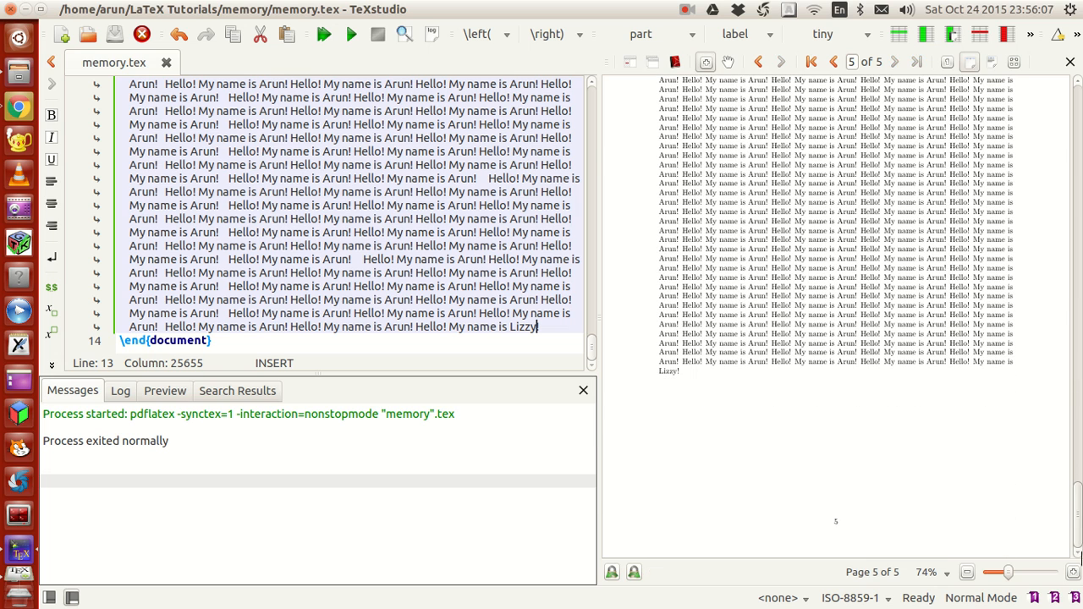
pyautogui.moveTo(711, 416)
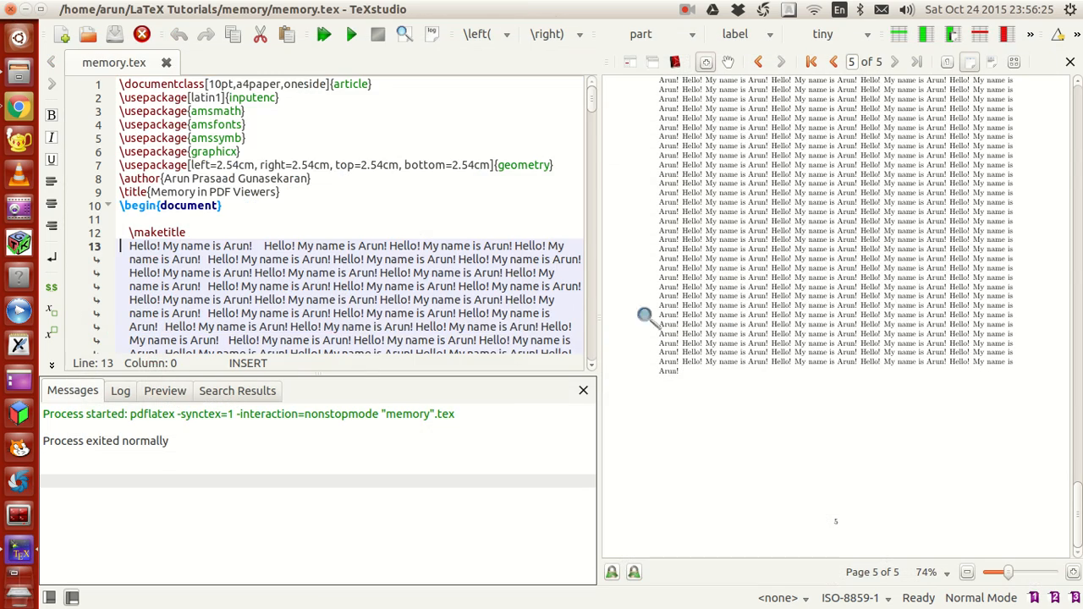
# Change the last line's Arun to Lizzy in the source
pyautogui.scroll(-3)
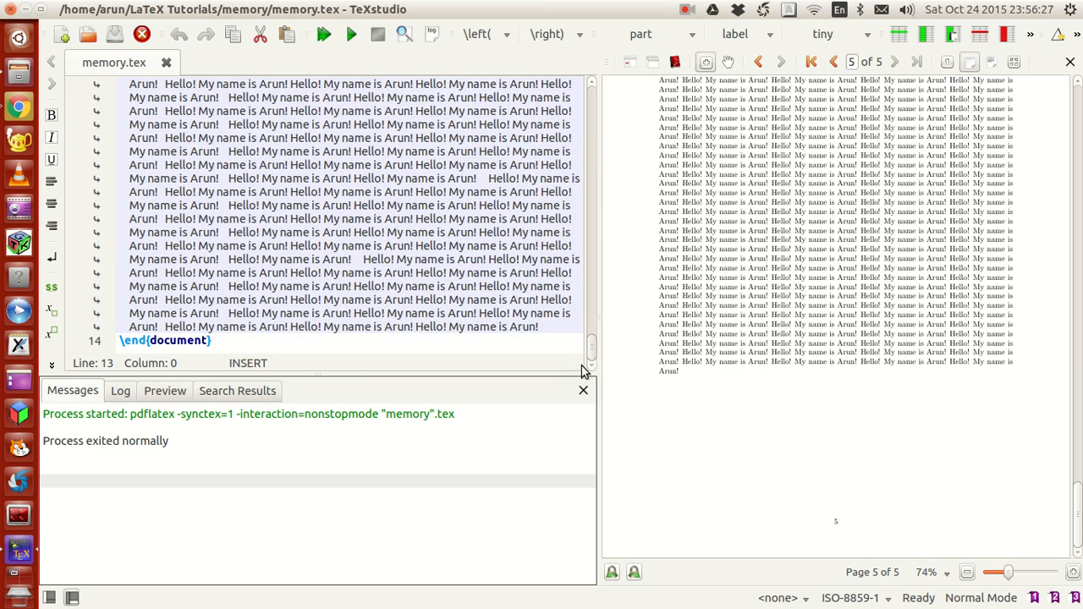
pyautogui.doubleClick(521, 326)
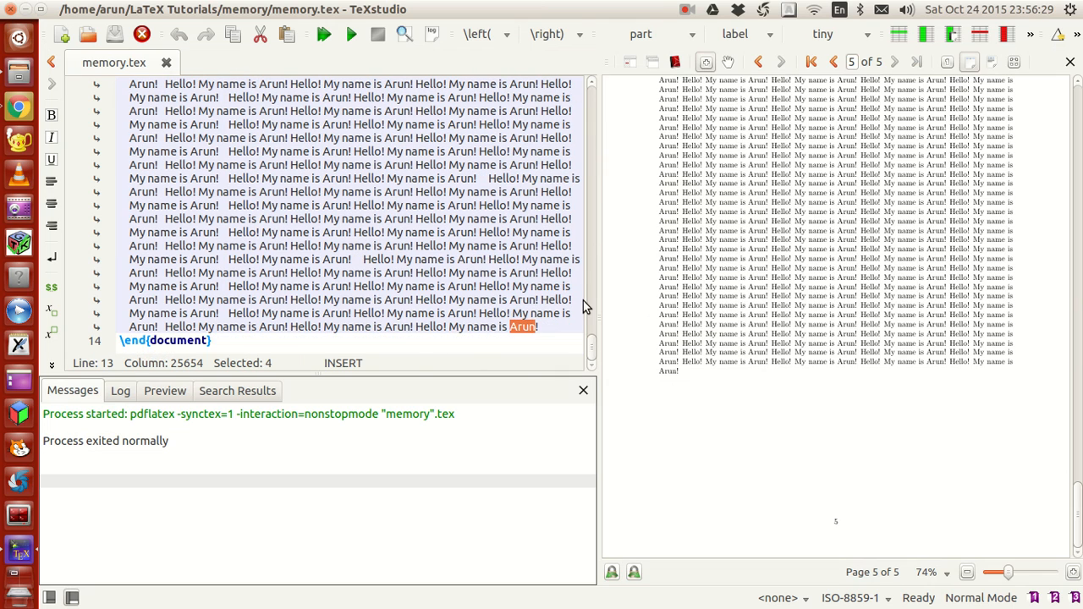
pyautogui.write('Lizzy')
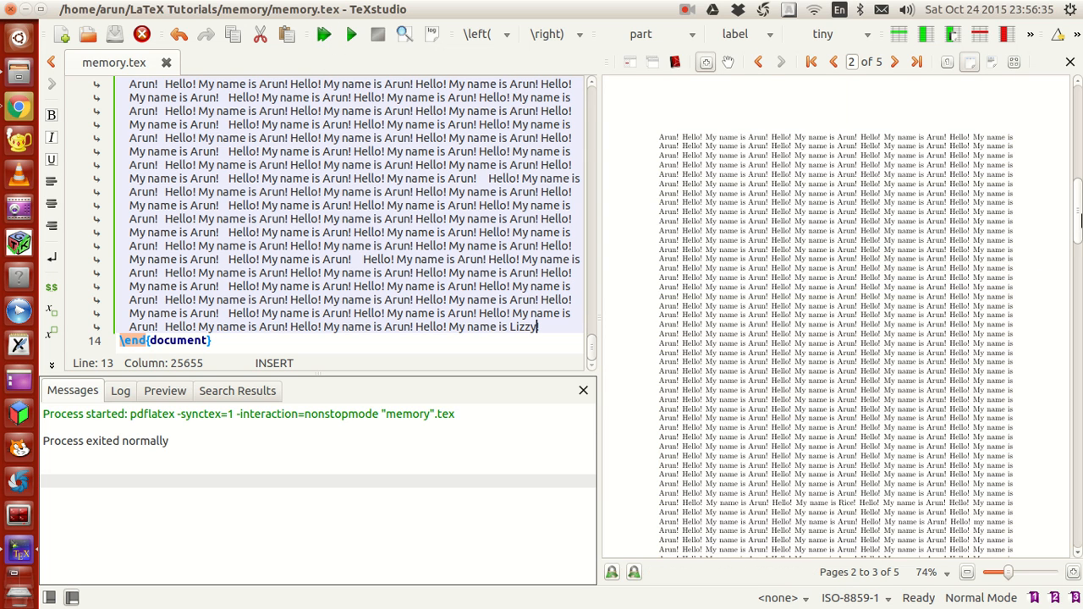
pyautogui.moveTo(930, 222)
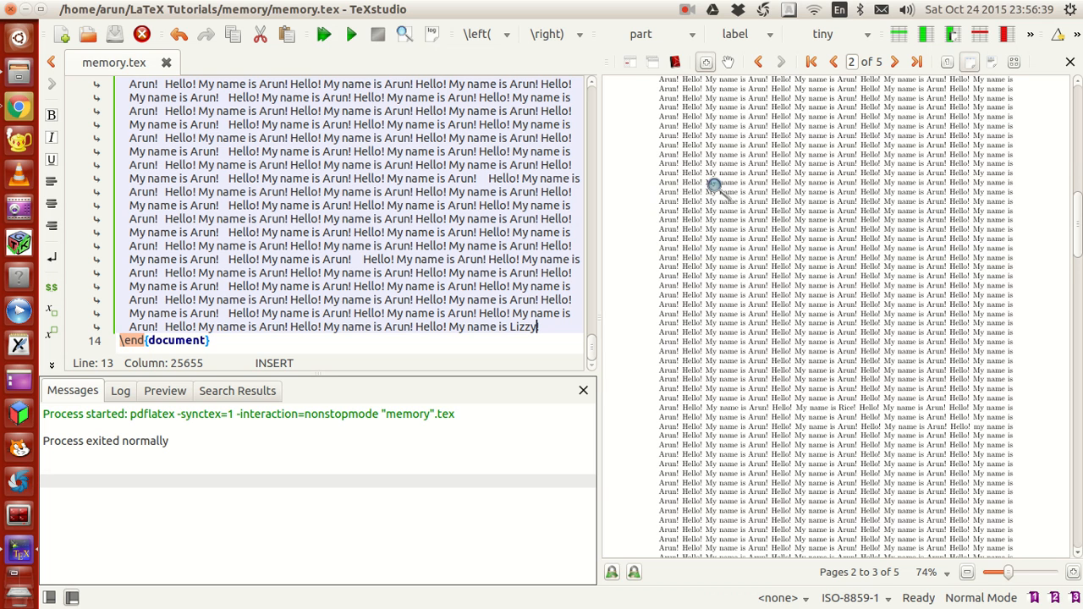
# Recompile and bring the preview to the last page showing Lizzy
pyautogui.click(320, 40)
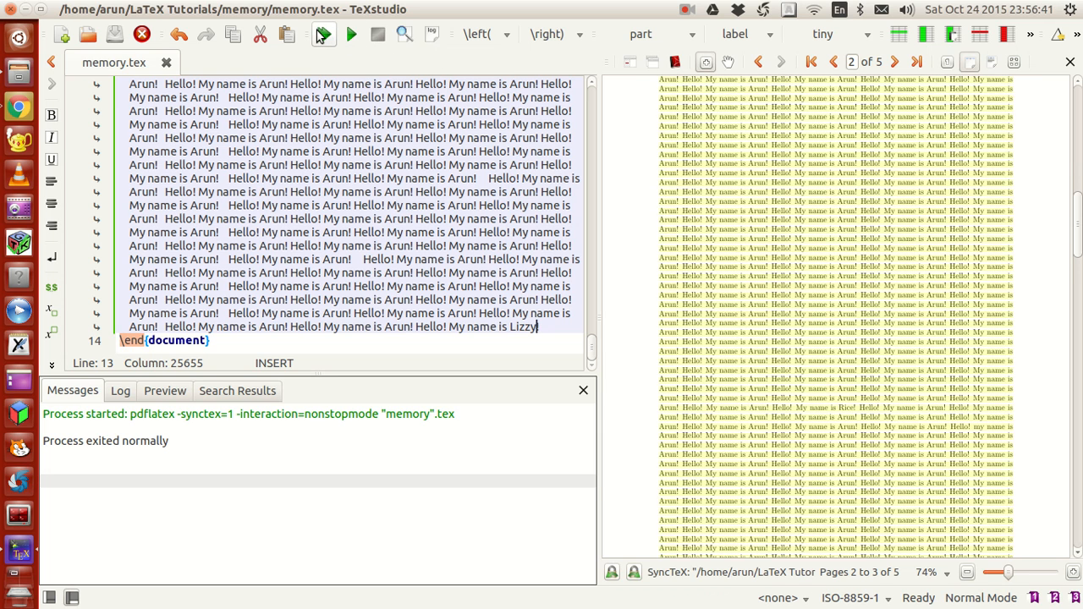
pyautogui.click(893, 61)
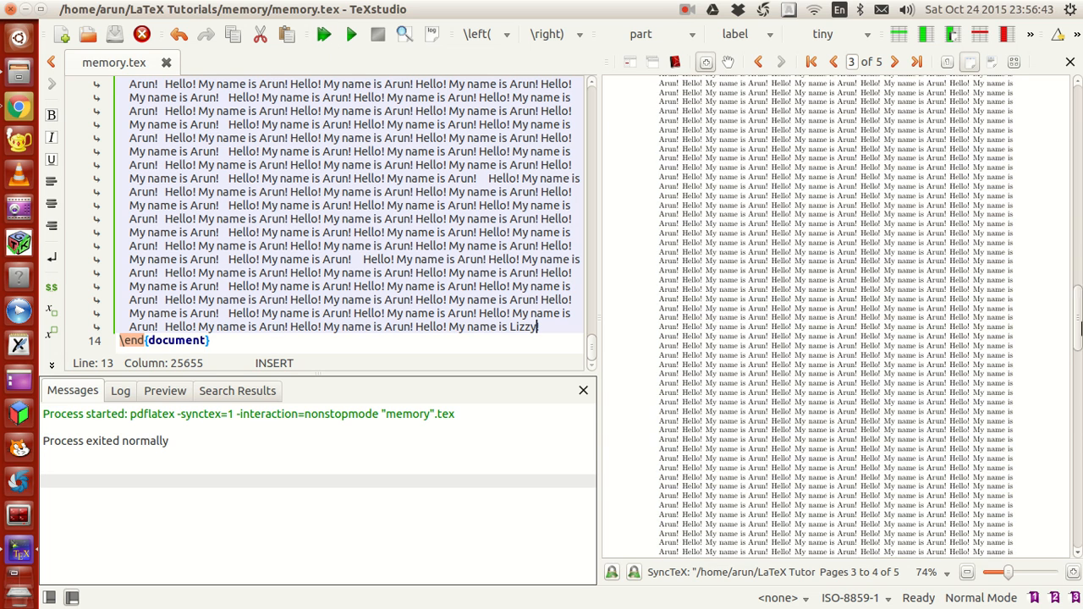
pyautogui.click(893, 61)
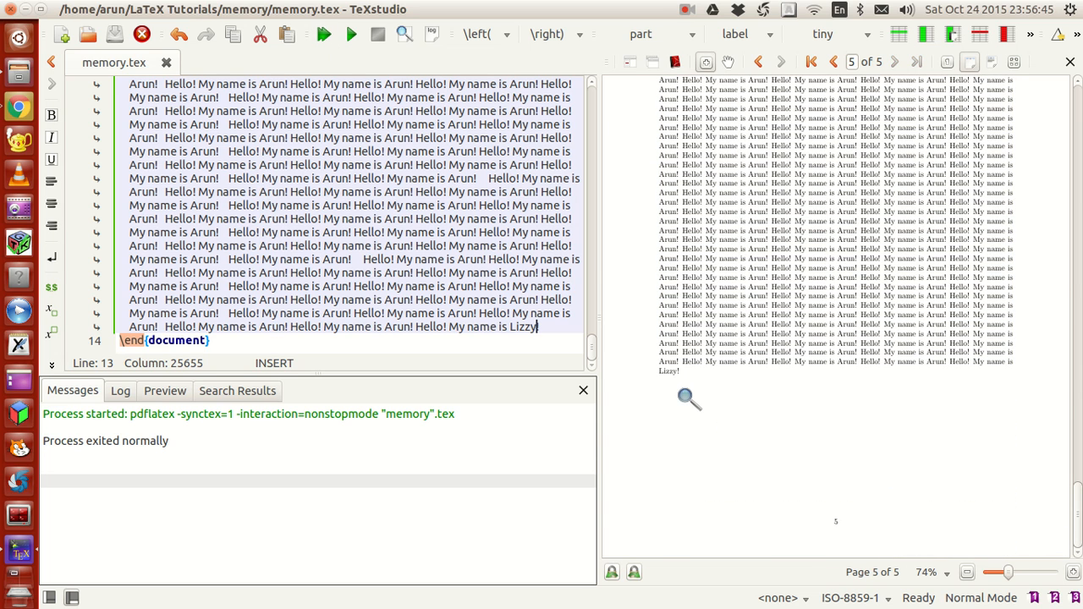
pyautogui.moveTo(685, 381)
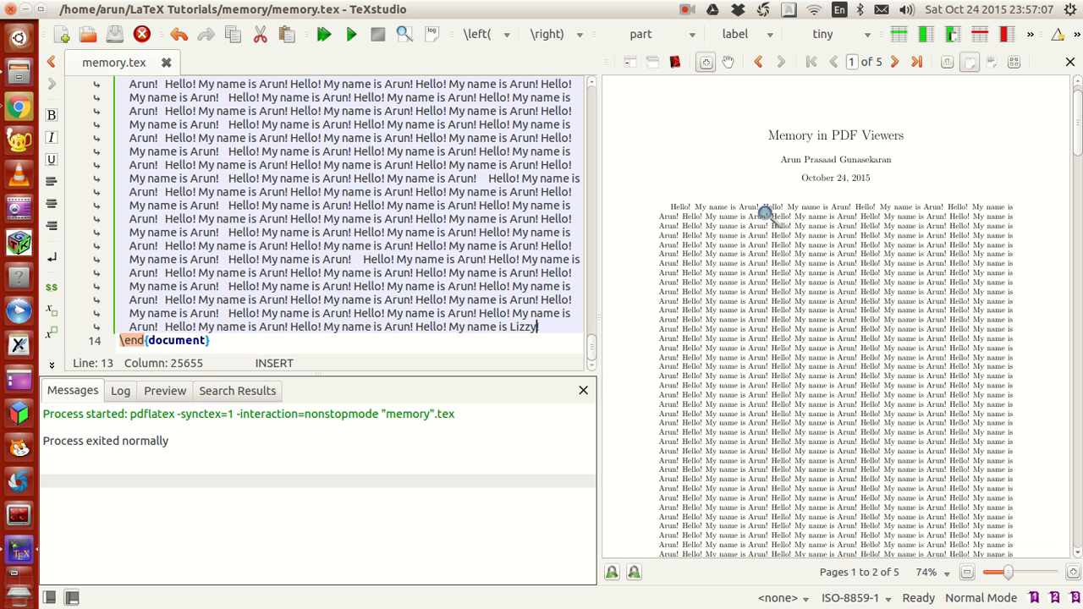
pyautogui.moveTo(747, 211)
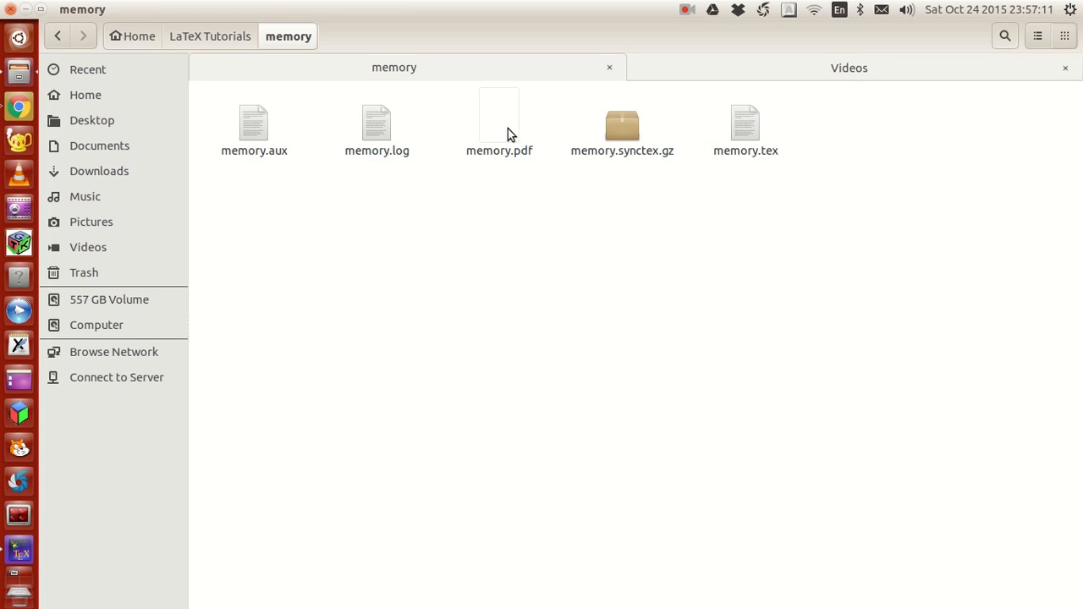
# View memory.pdf in Document Viewer and scroll down to page 3
pyautogui.doubleClick(499, 115)
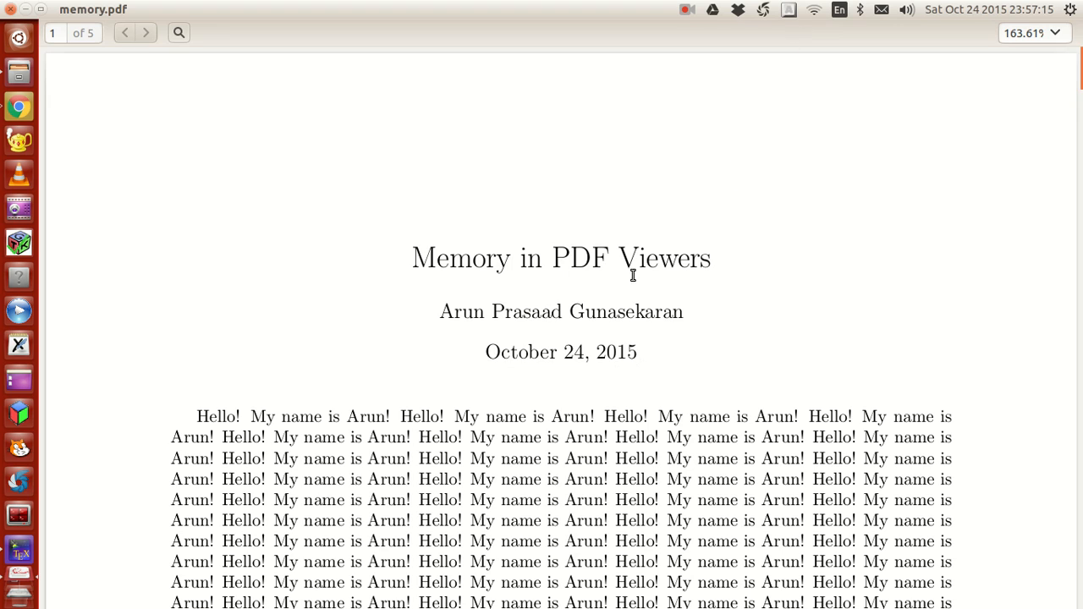
pyautogui.scroll(-3)
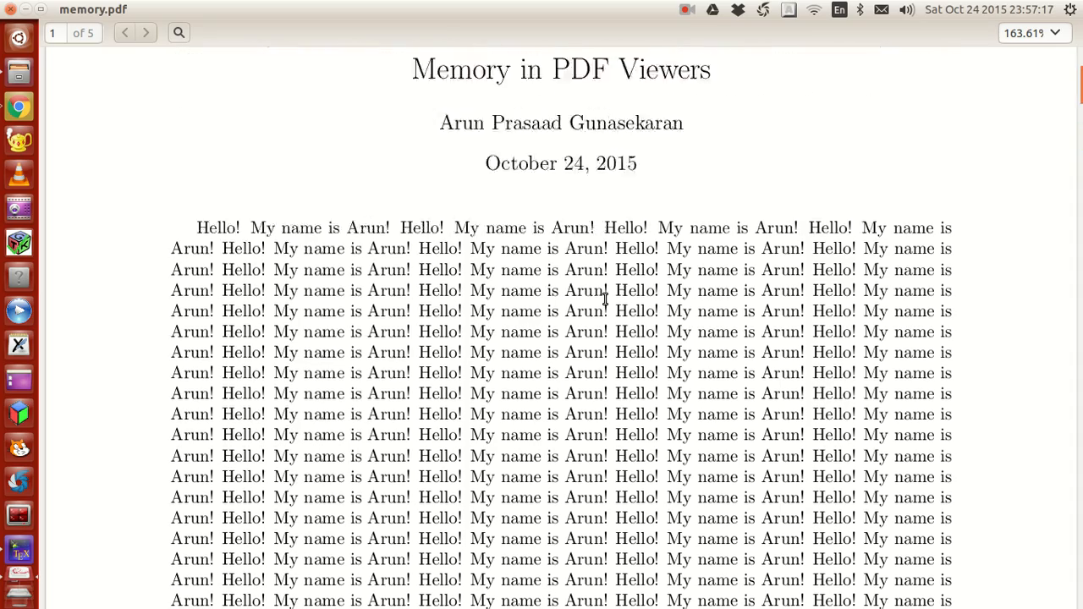
pyautogui.scroll(-3)
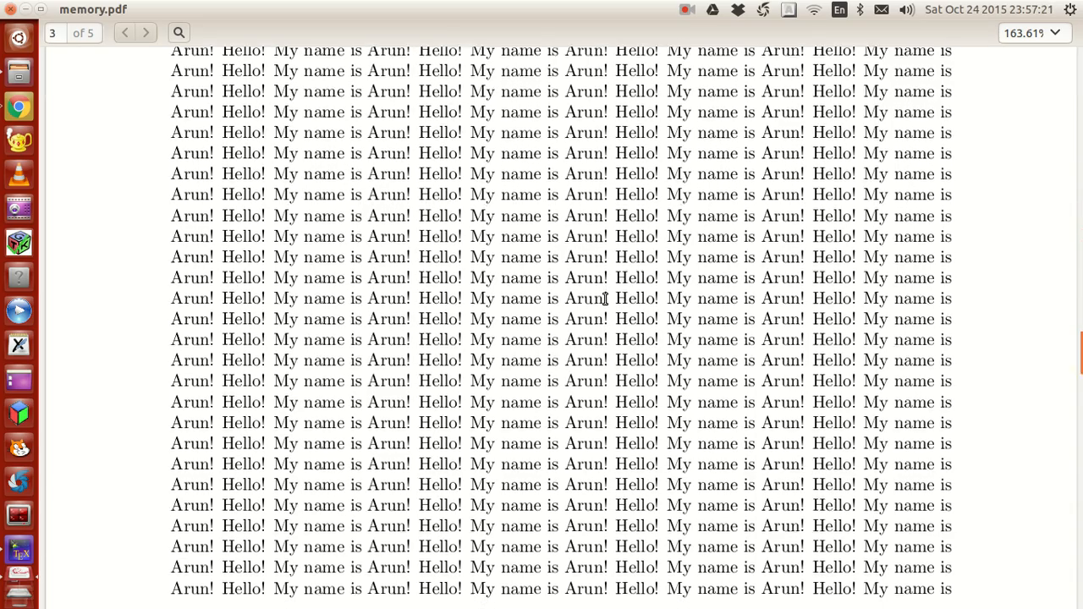
pyautogui.scroll(-3)
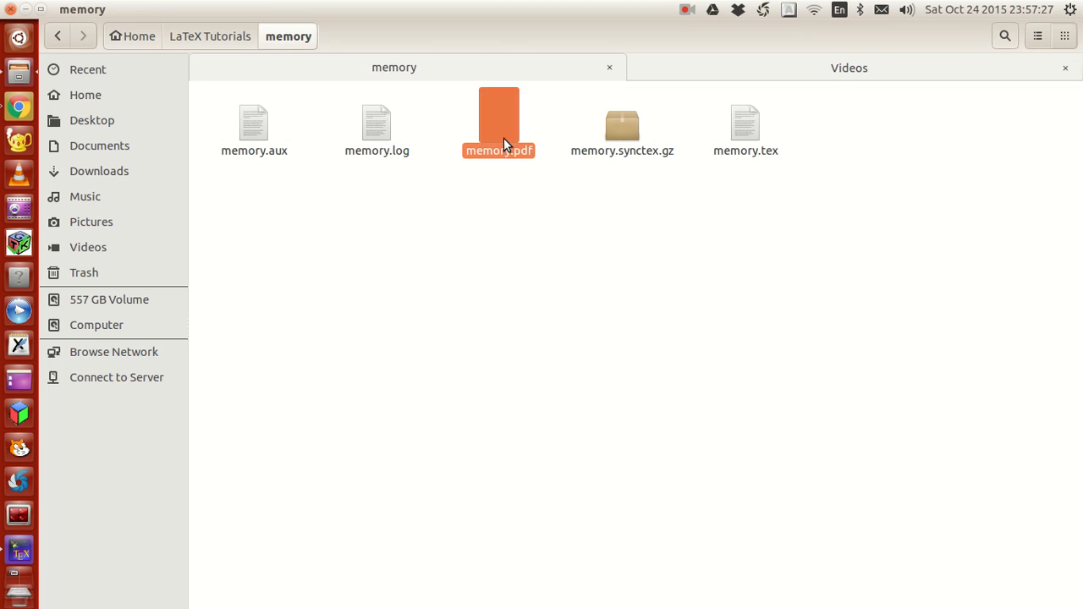
# Reopen memory.pdf to confirm it resumes at page 3, then return to TeXstudio
pyautogui.doubleClick(501, 115)
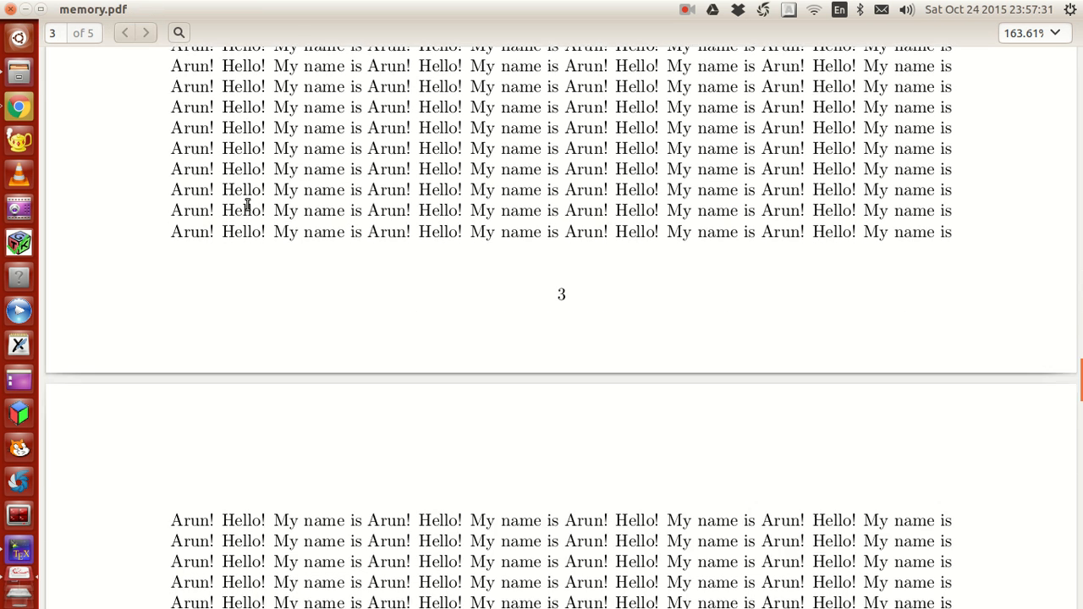
pyautogui.scroll(-3)
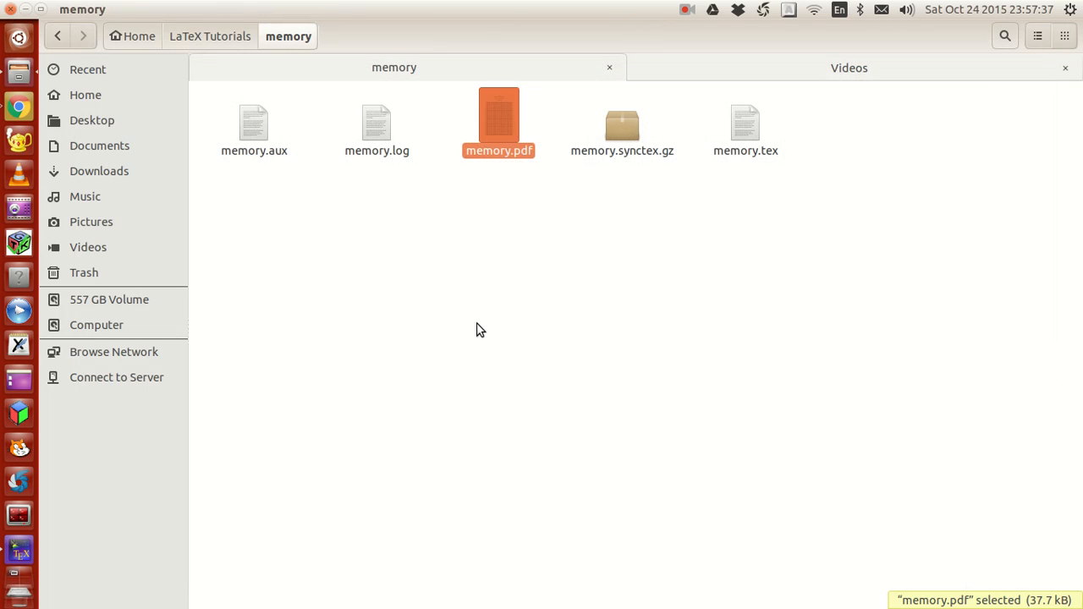
pyautogui.click(269, 440)
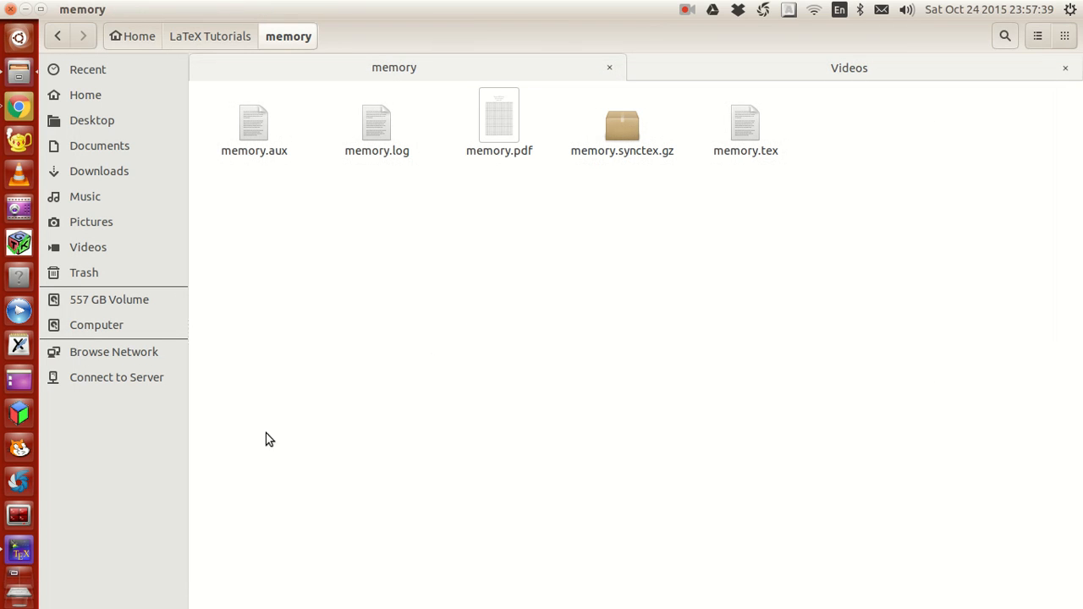
pyautogui.moveTo(416, 247)
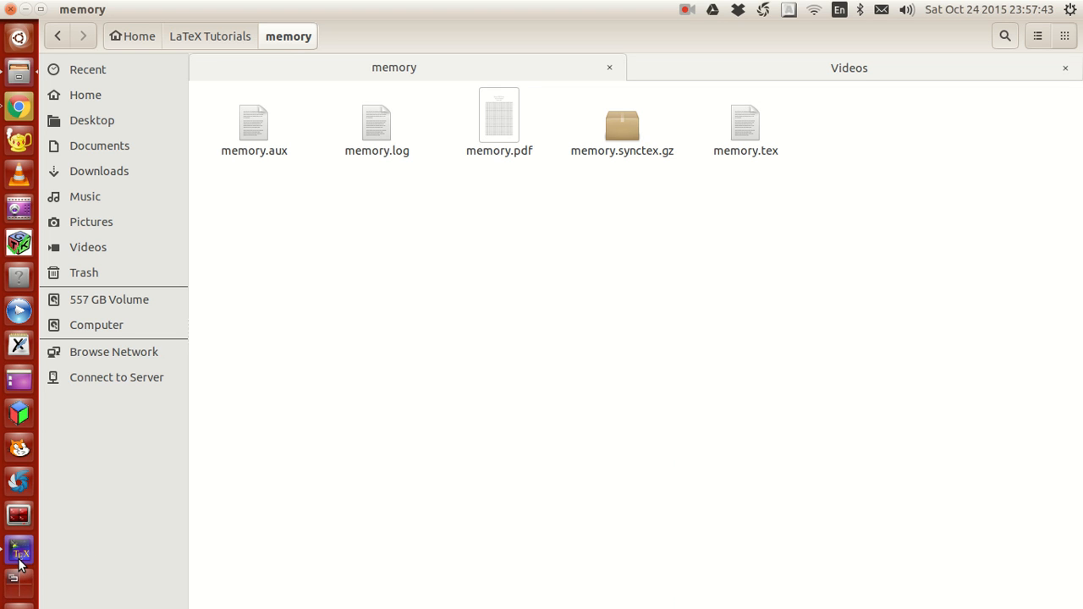
pyautogui.moveTo(19, 560)
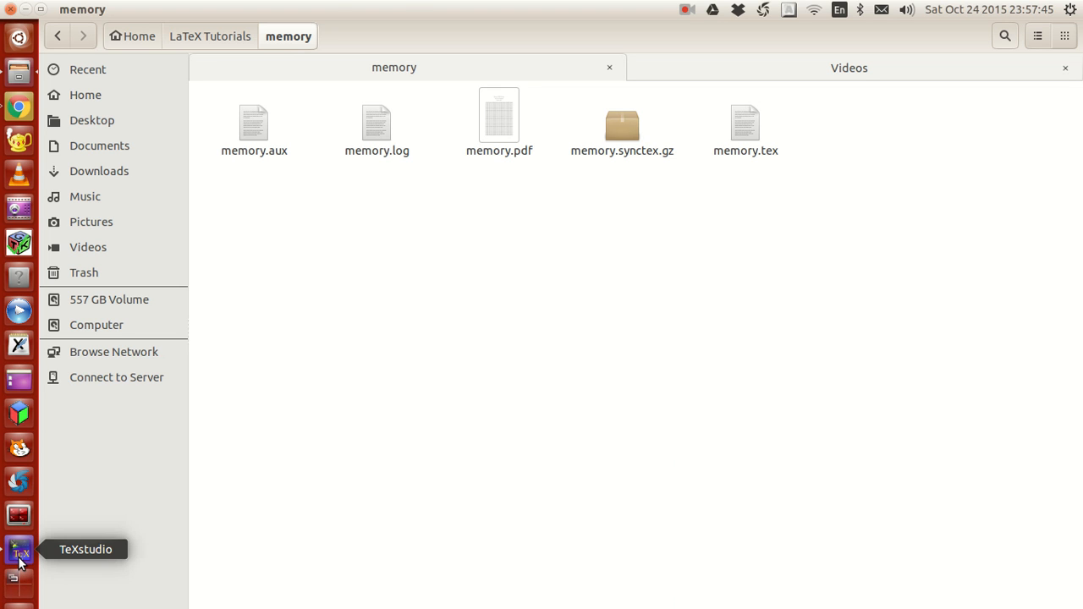
pyautogui.click(19, 571)
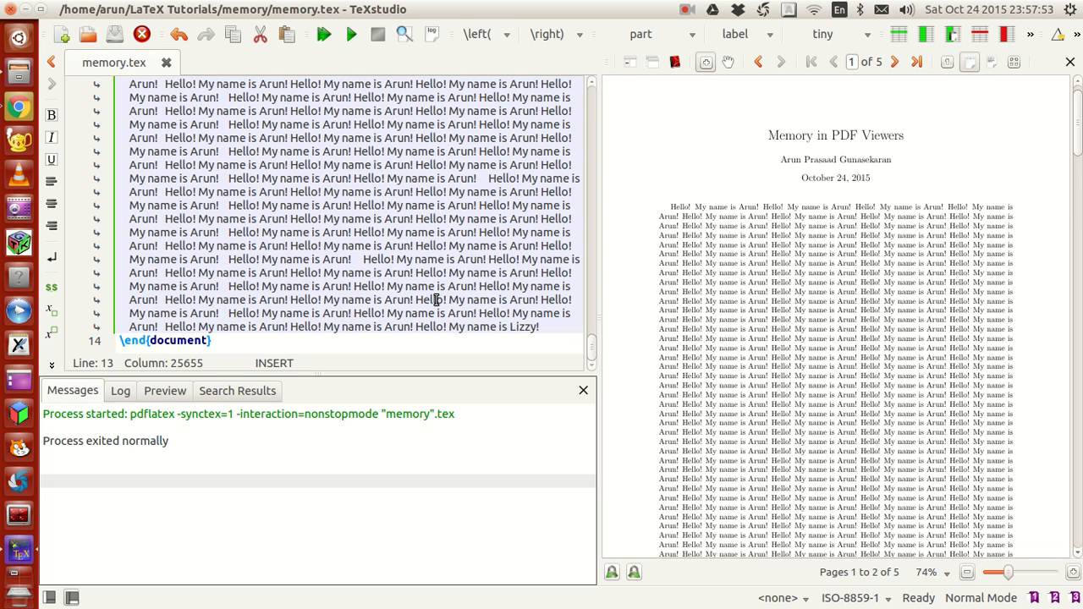
pyautogui.moveTo(454, 267)
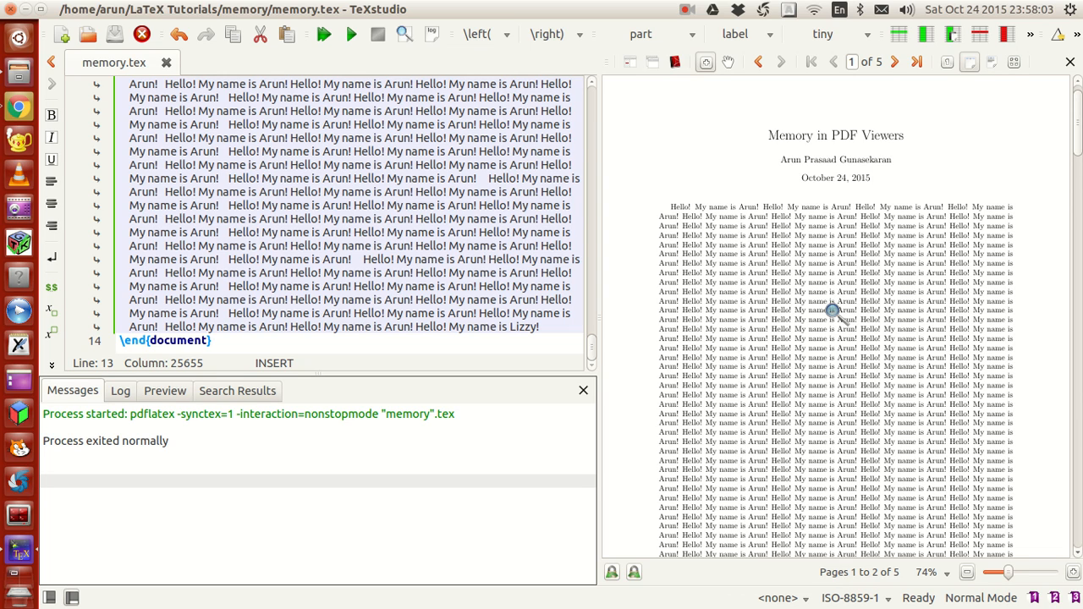
pyautogui.moveTo(820, 332)
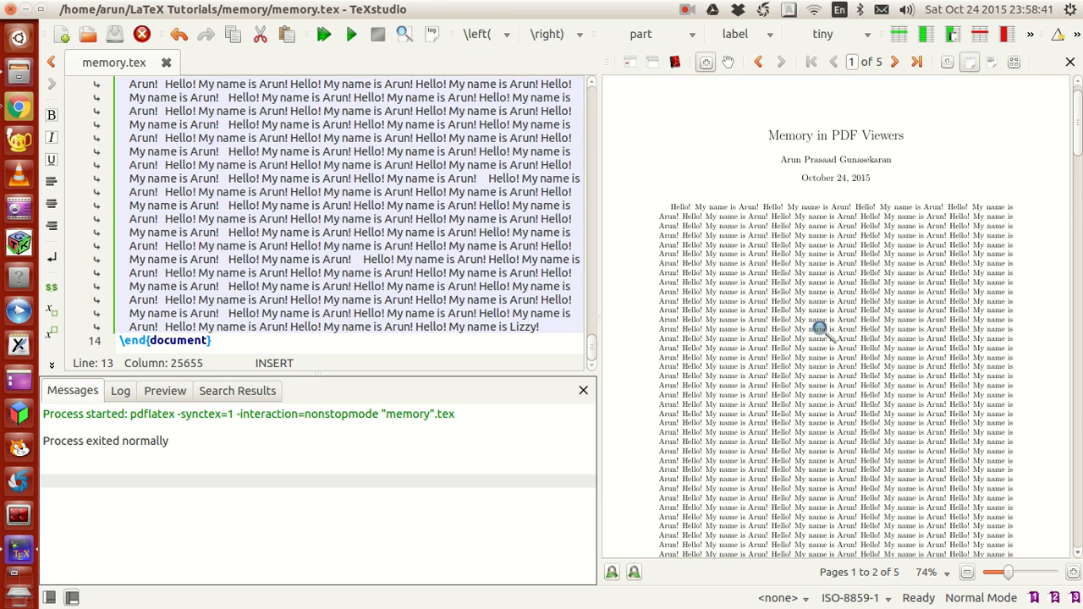
pyautogui.moveTo(680, 264)
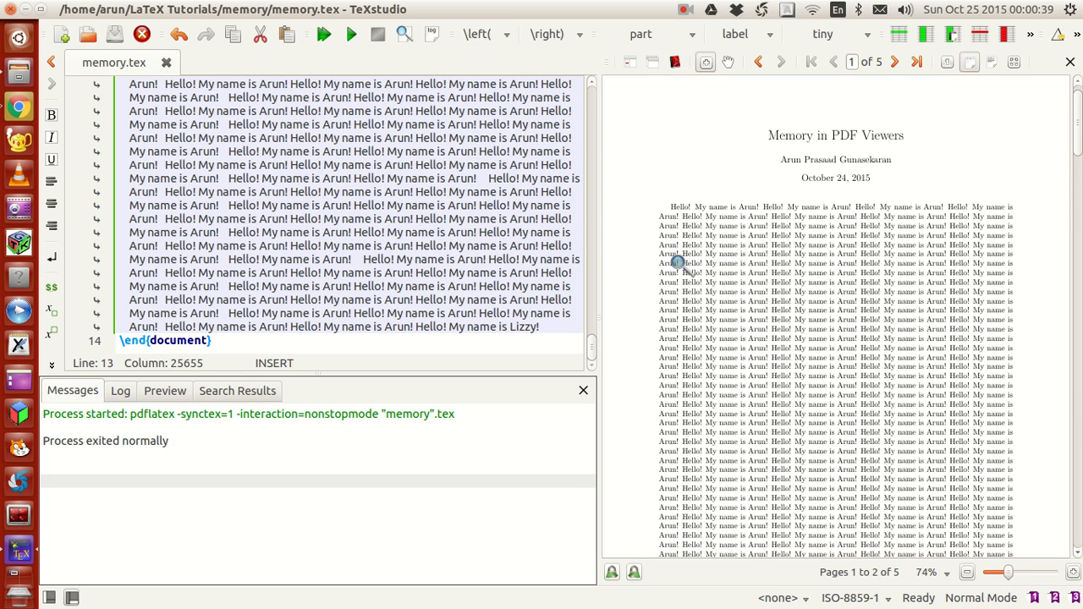
pyautogui.moveTo(680, 195)
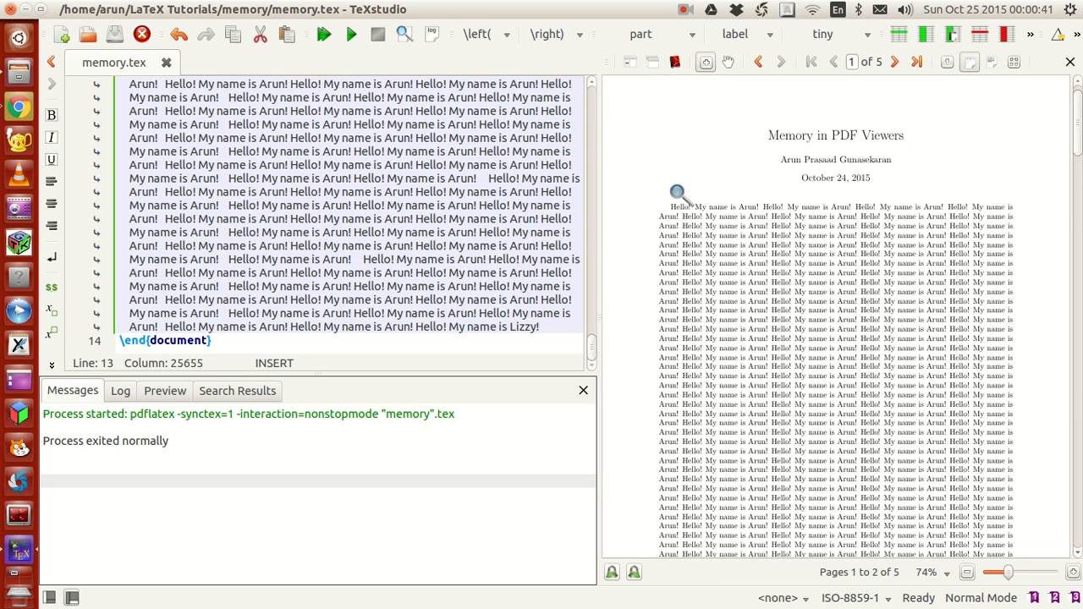